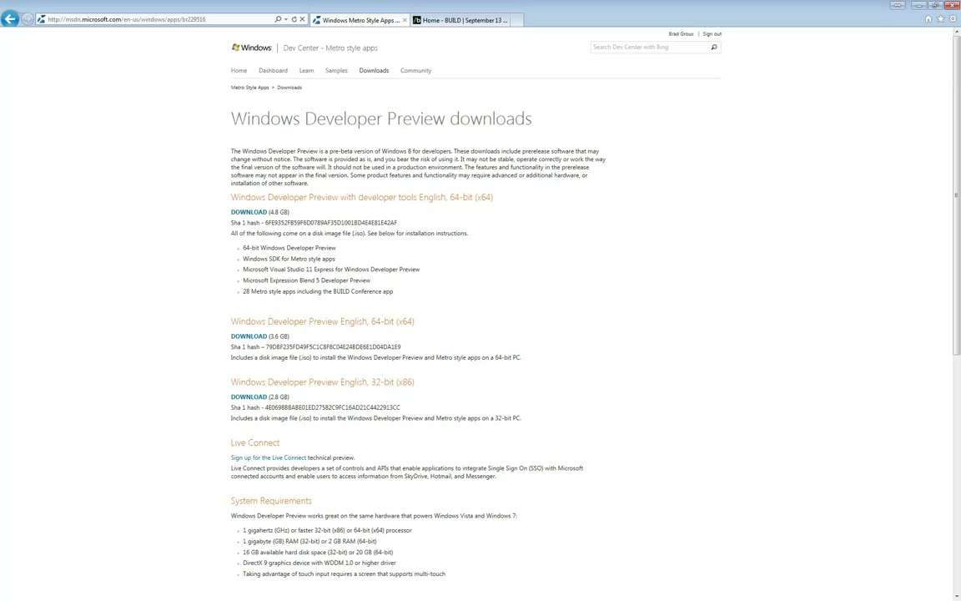
- Scroll down the MagicISO MagicDisc virtual CD/DVD-ROM overview page
scroll(down, 3)
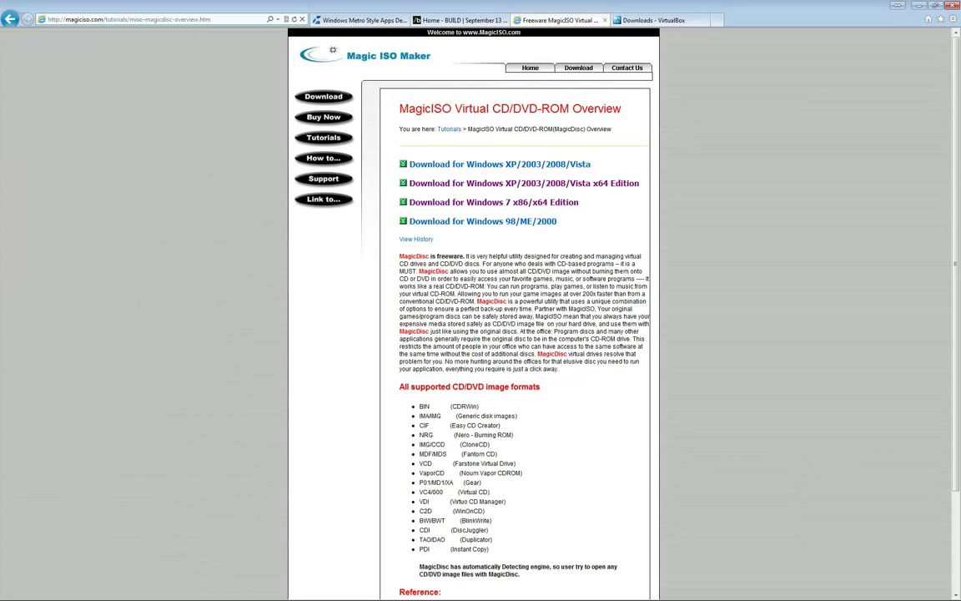
- Switch to the Downloads - VirtualBox tab to launch the VirtualBox 4.1.2 installer
click(657, 19)
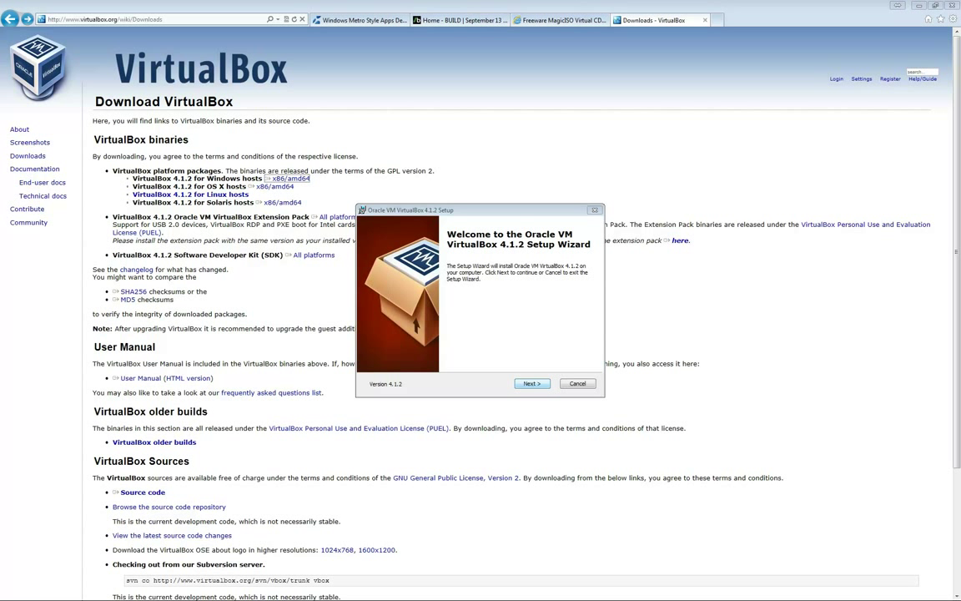
- Run VirtualBox 4.1.2 setup with default features, no desktop shortcut, accepting the network reset warning
click(532, 383)
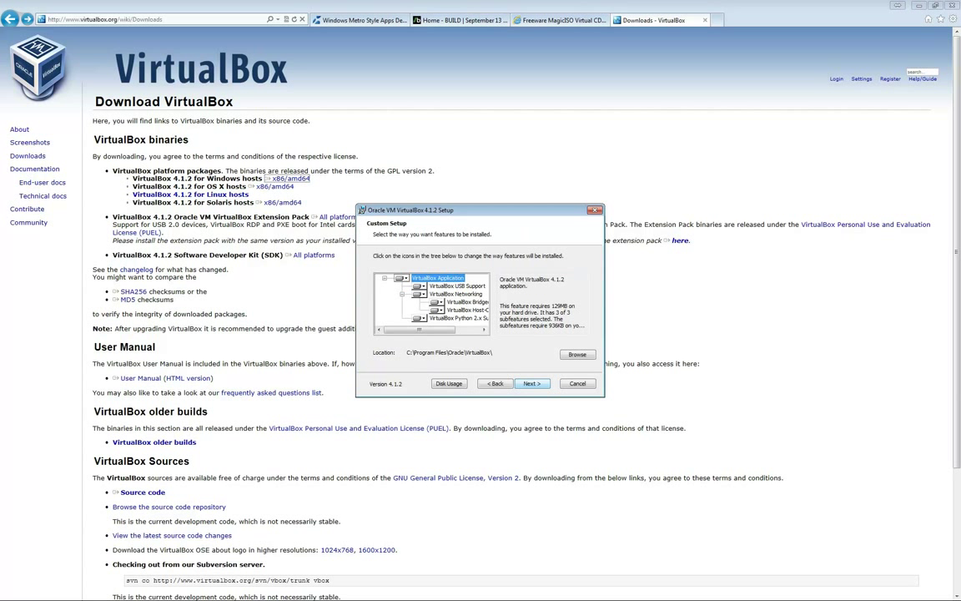
click(532, 383)
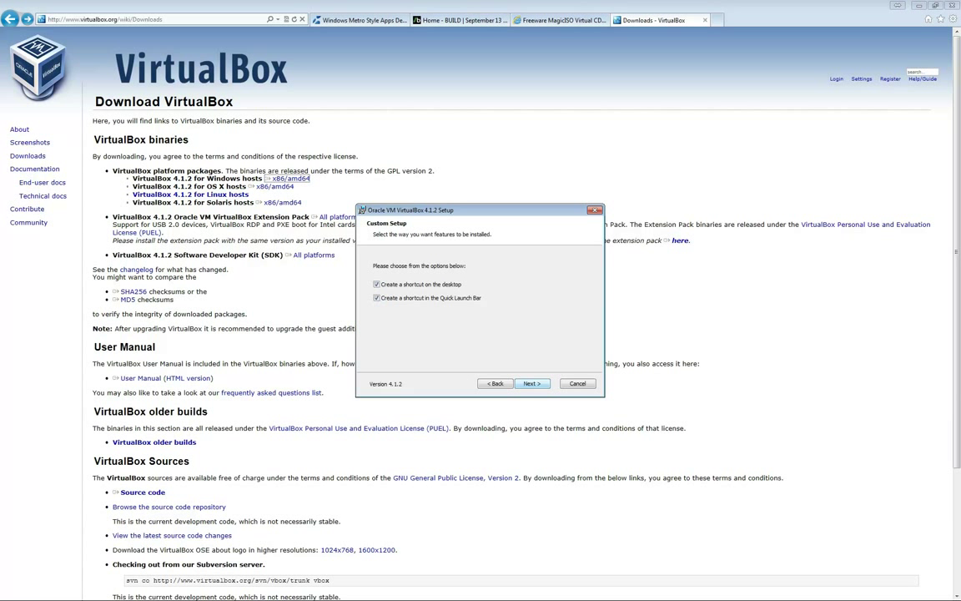
click(376, 283)
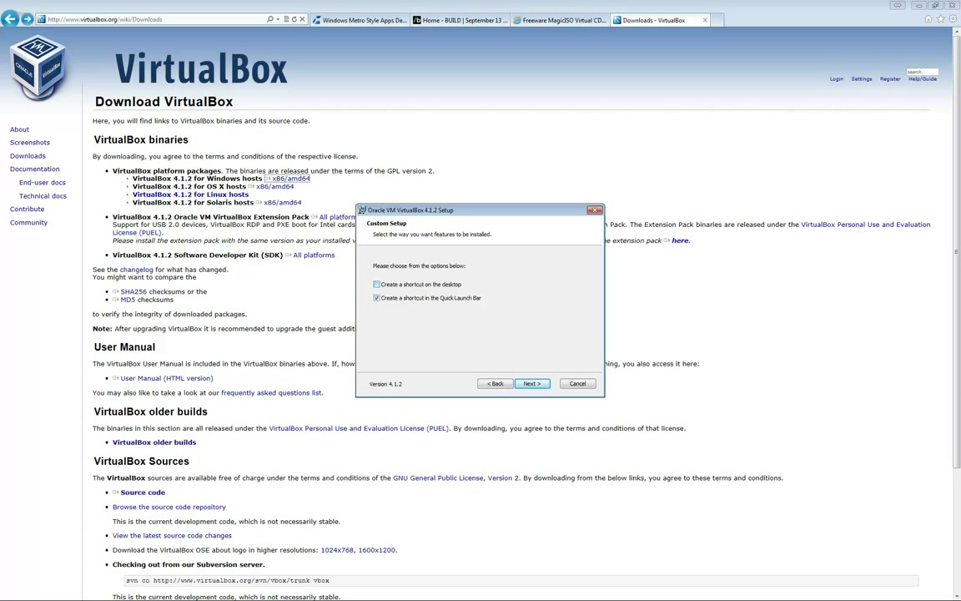
click(532, 382)
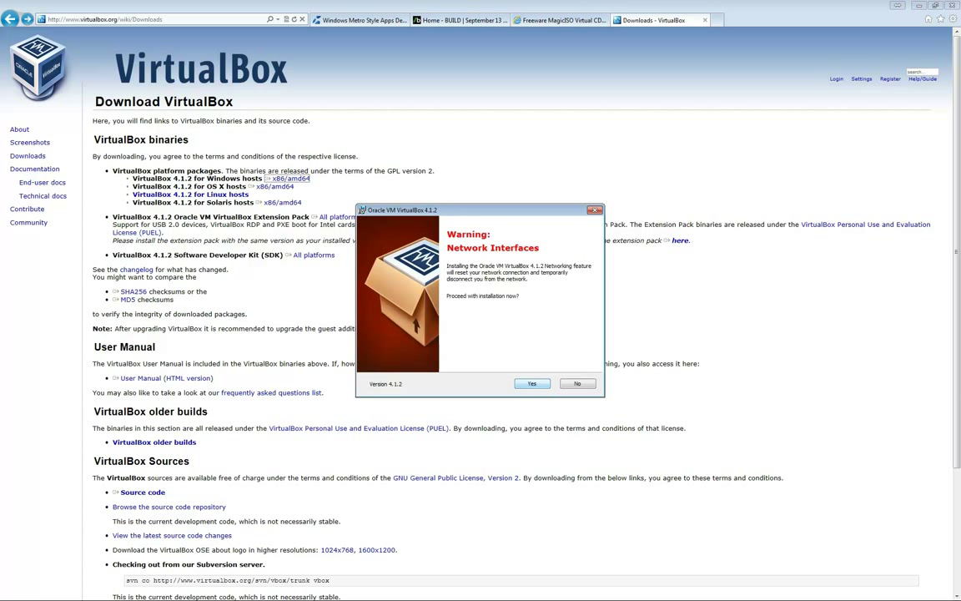
click(532, 383)
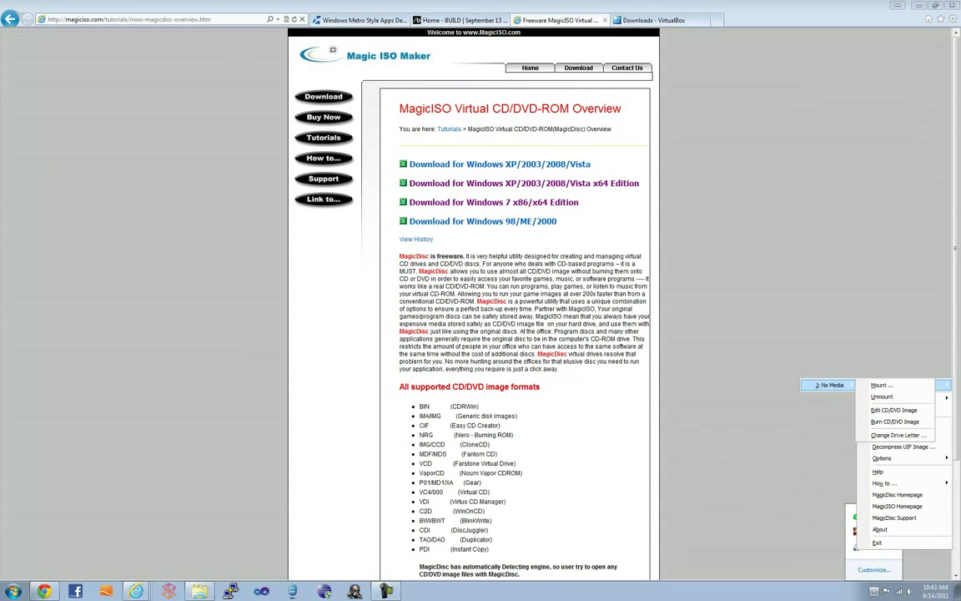
- Mount the Windows developer preview ISO from the Desktop through MagicDisc's Mount... dialog
click(882, 387)
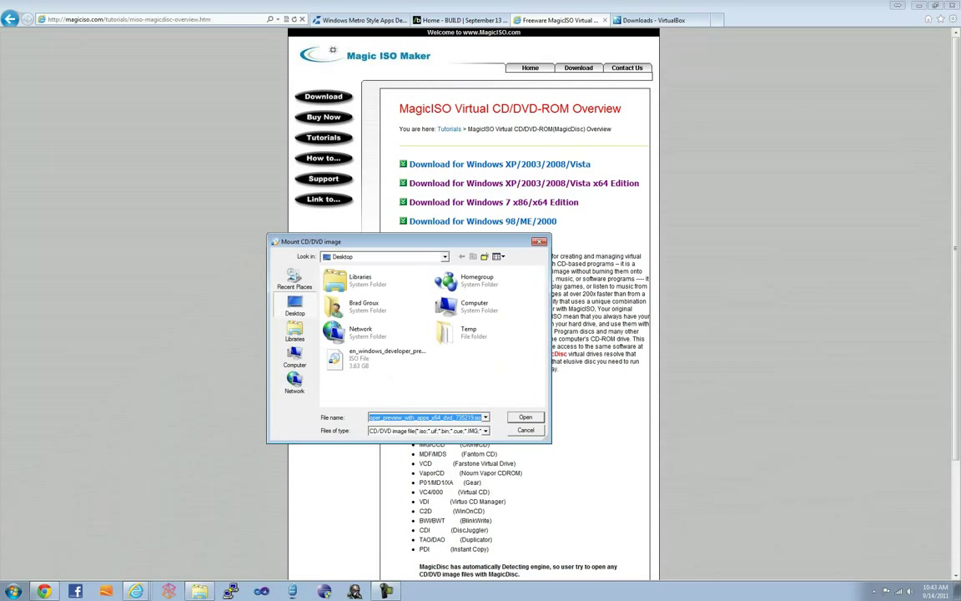
click(383, 356)
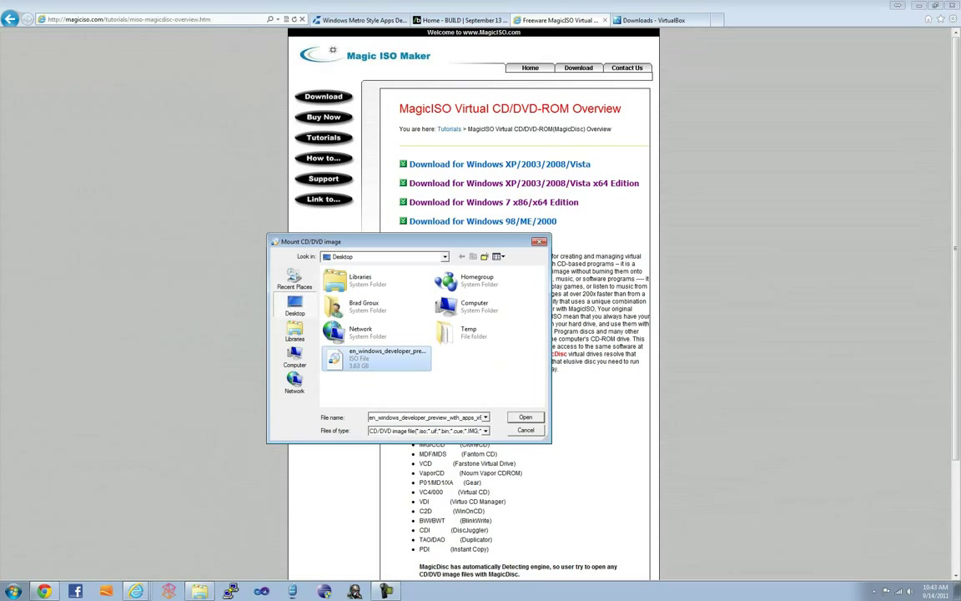
click(524, 416)
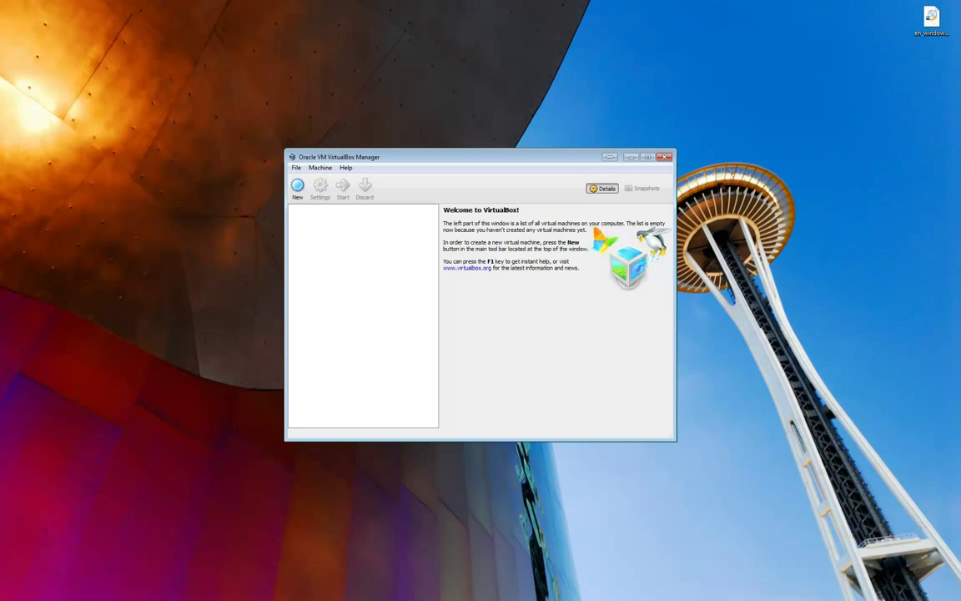
mouse_move(297, 185)
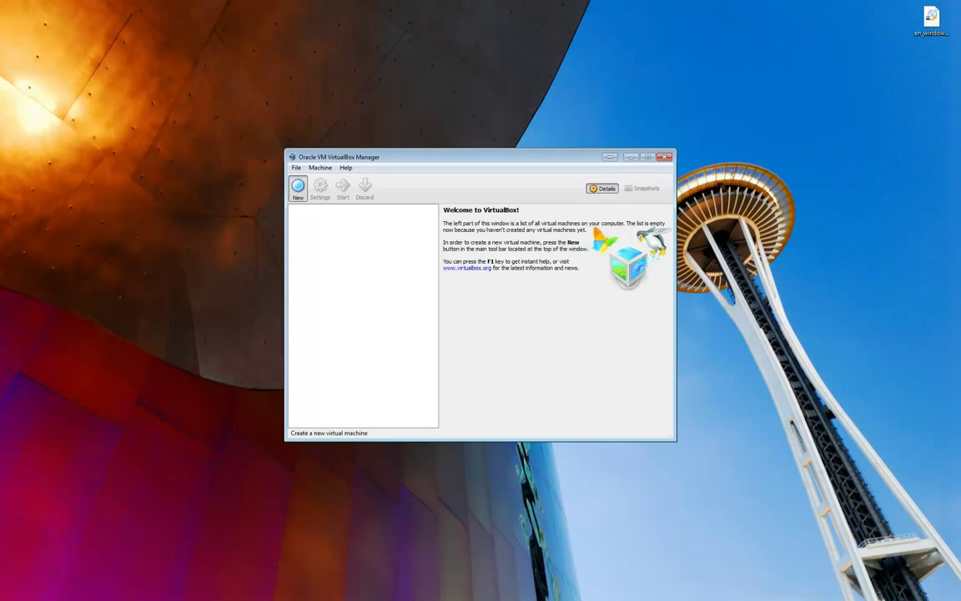
- Start a new virtual machine and name it Windows 8
click(297, 186)
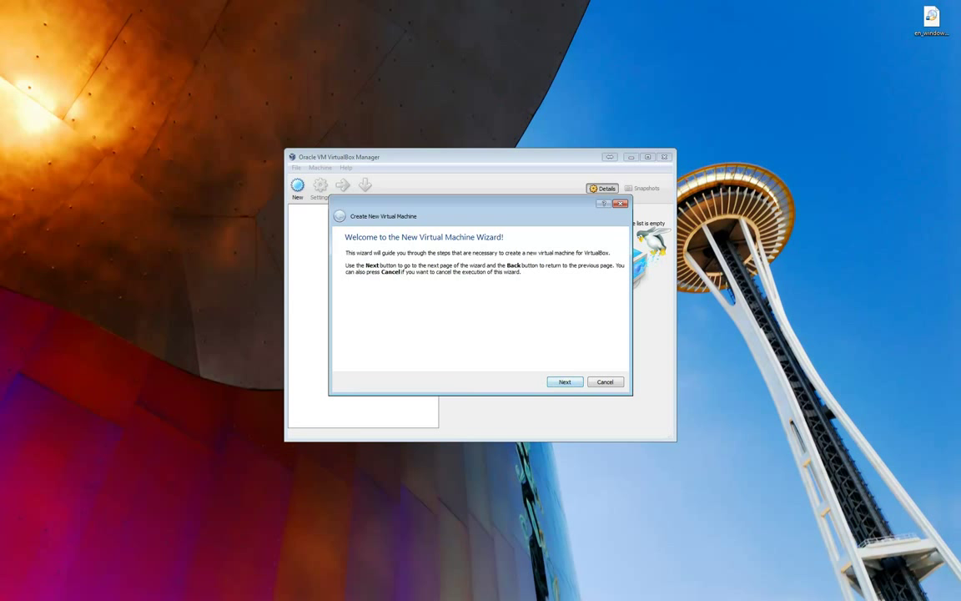
click(565, 382)
text(Windows 8)
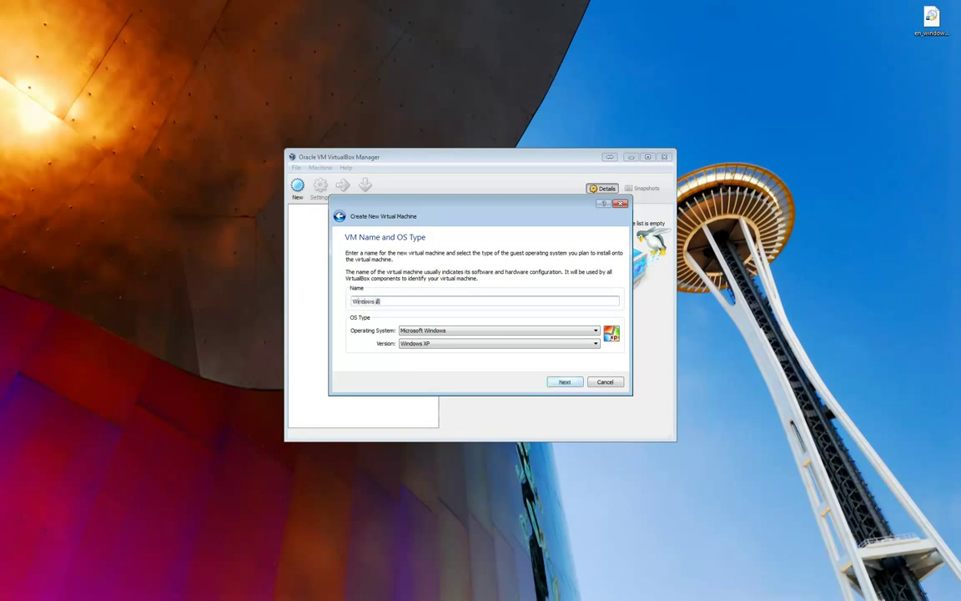
click(595, 343)
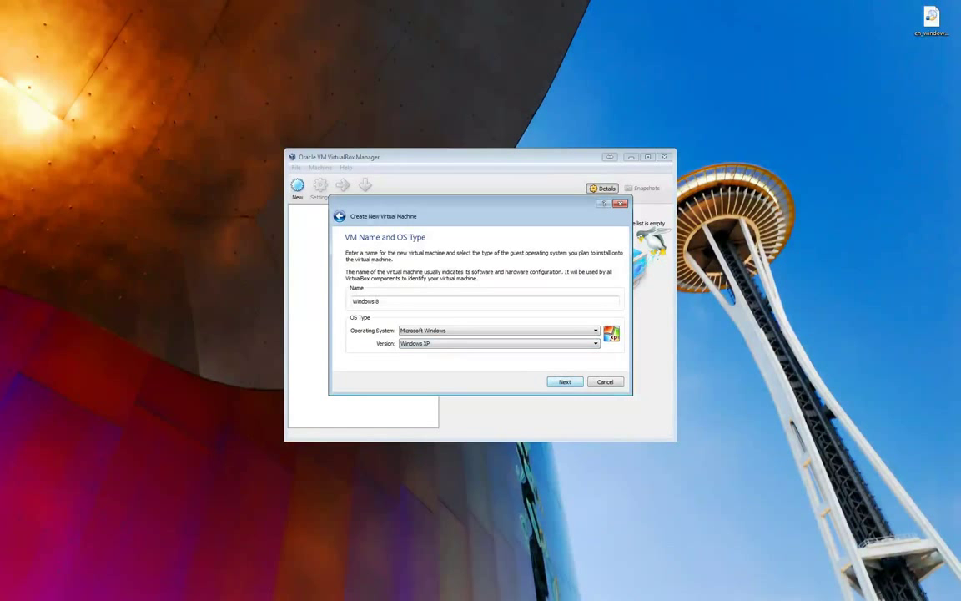
click(565, 381)
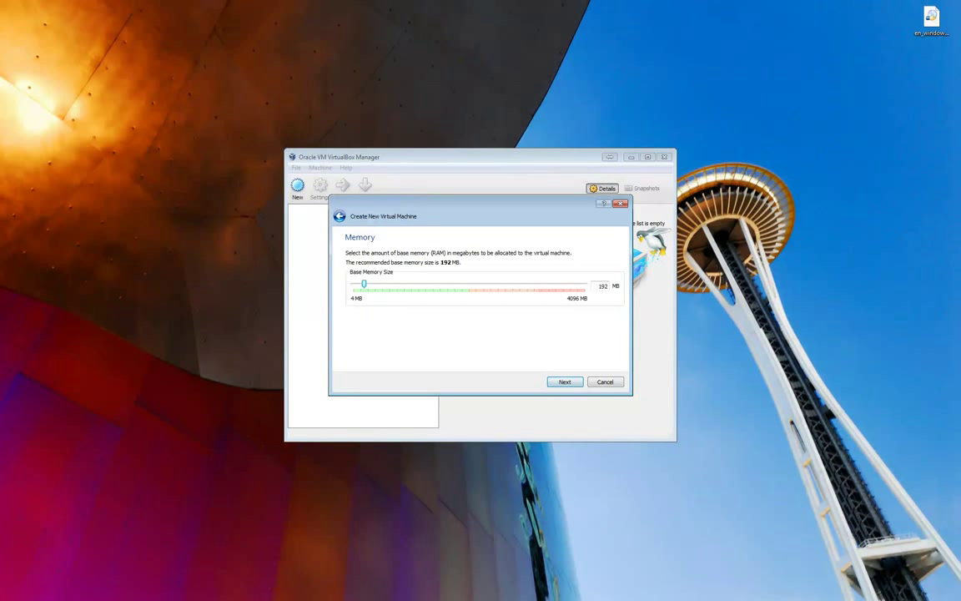
- Set base memory to 2048 MB and choose to create a new start-up disk
drag(363, 284, 381, 284)
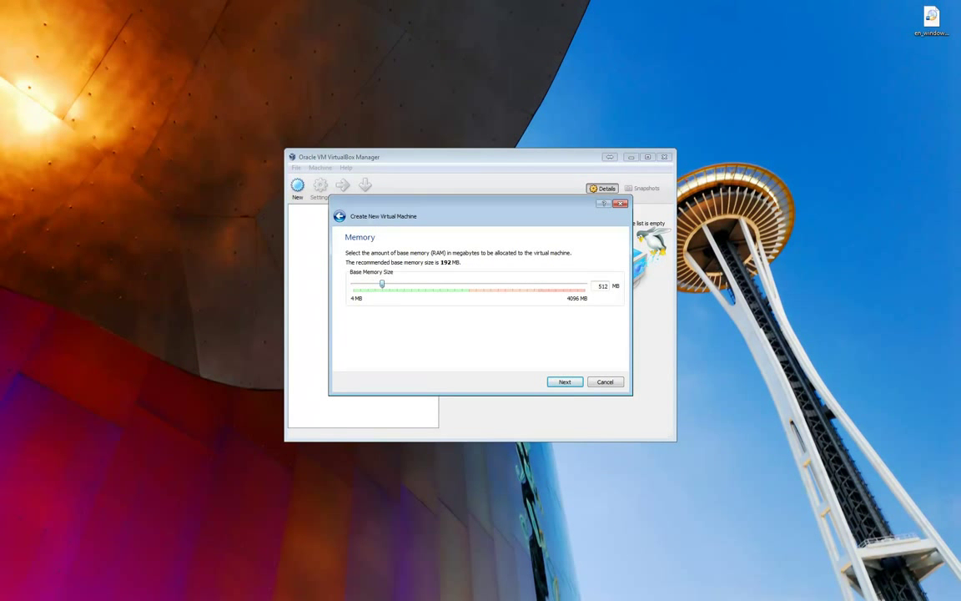
drag(382, 284, 425, 283)
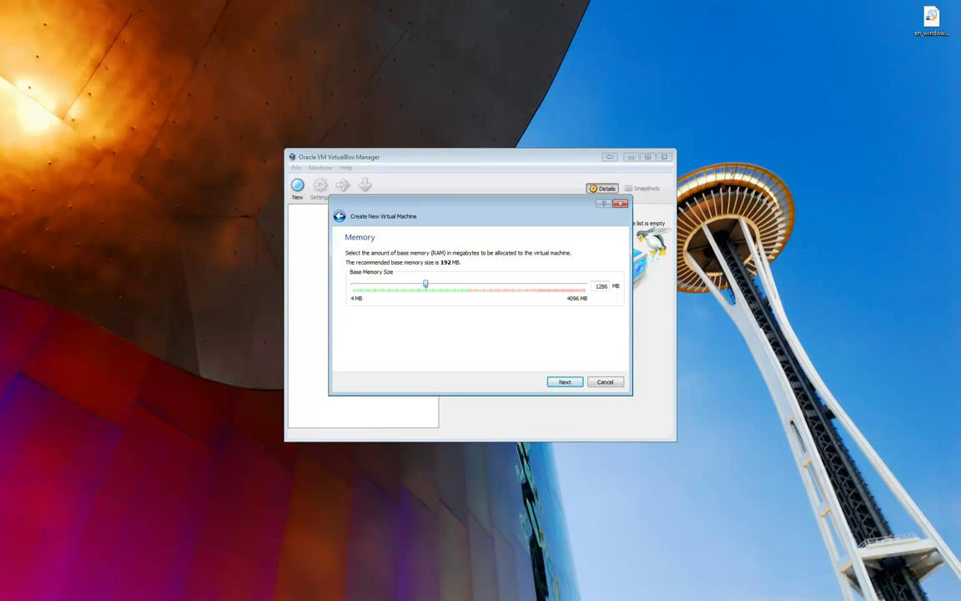
drag(425, 283, 445, 284)
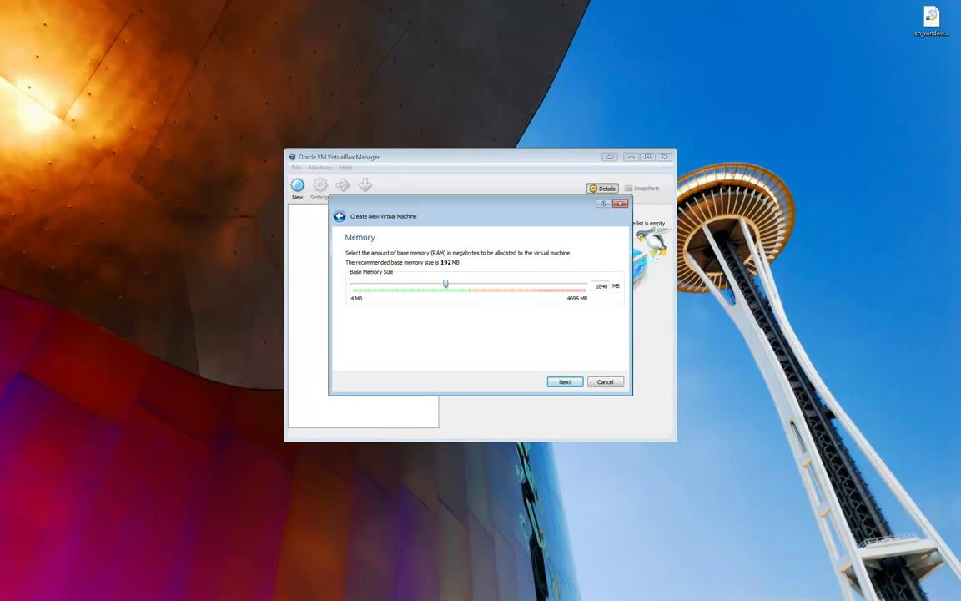
drag(446, 283, 471, 284)
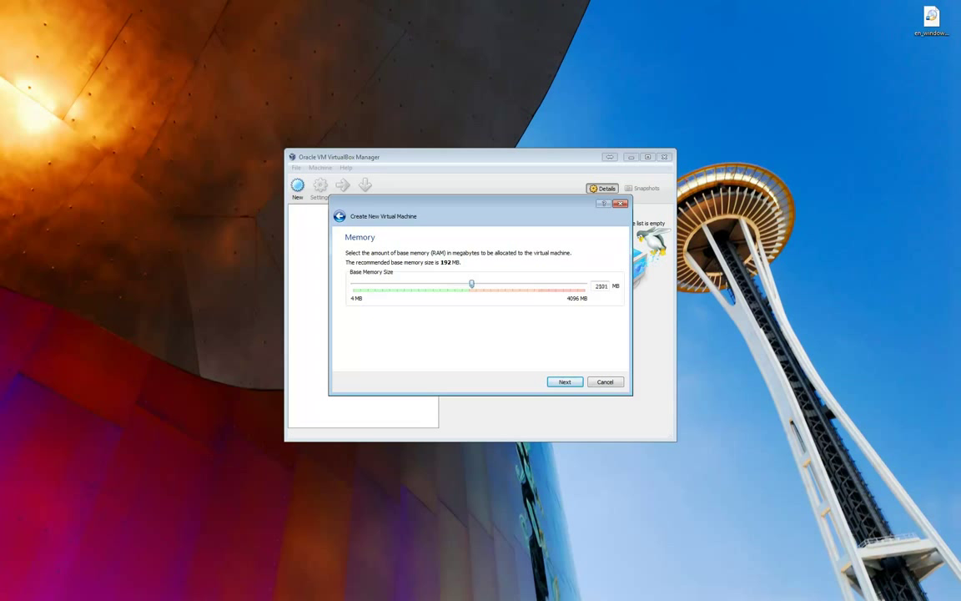
drag(472, 284, 468, 283)
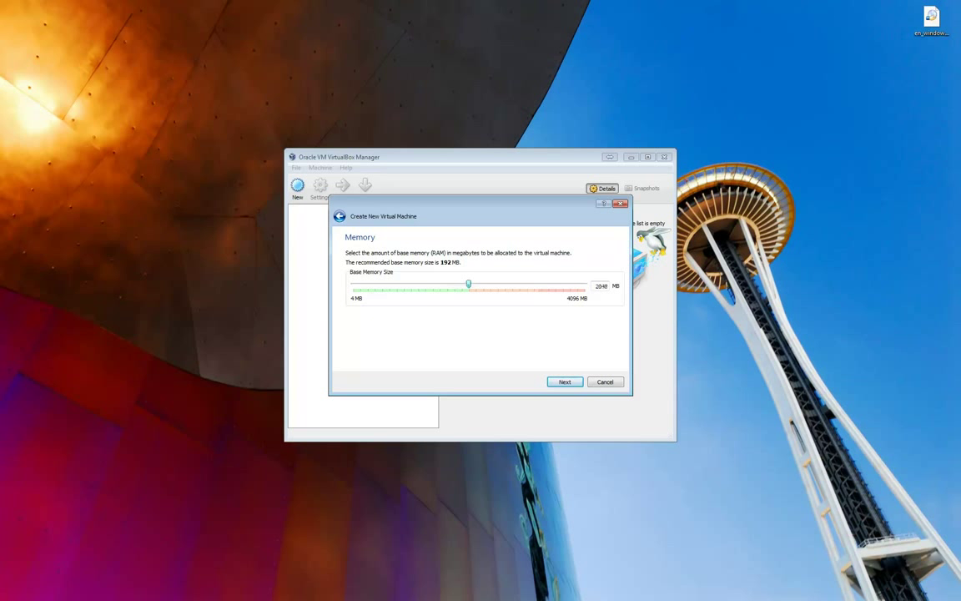
click(565, 381)
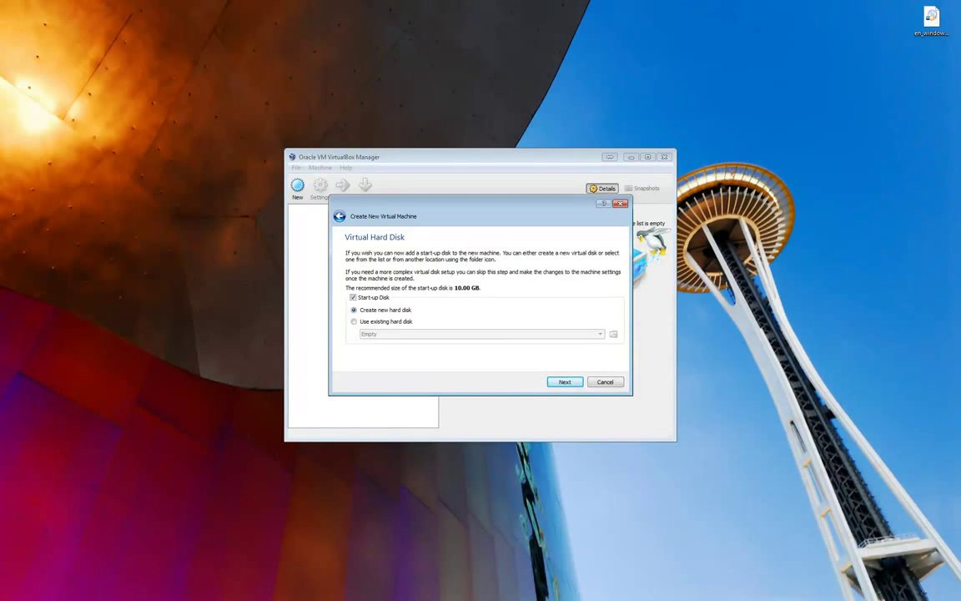
click(565, 381)
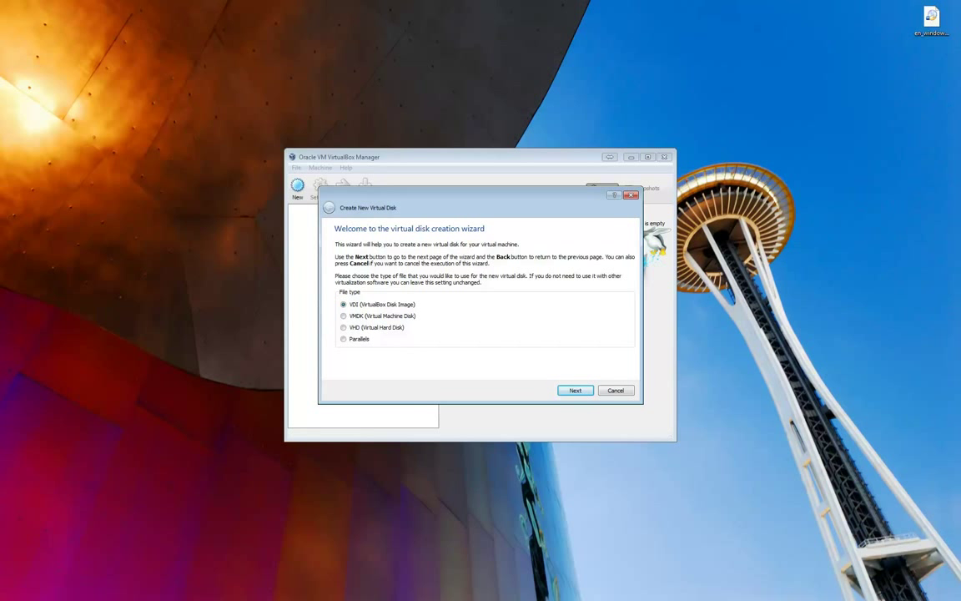
- Create the Windows 8 start-up disk as a fixed-size 25.00 GB VMDK file
click(342, 315)
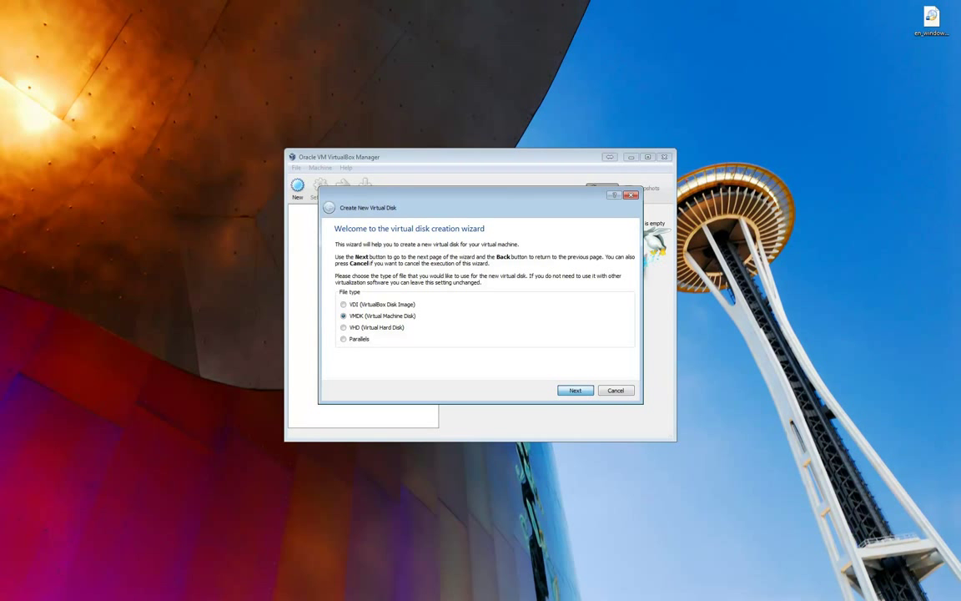
click(575, 391)
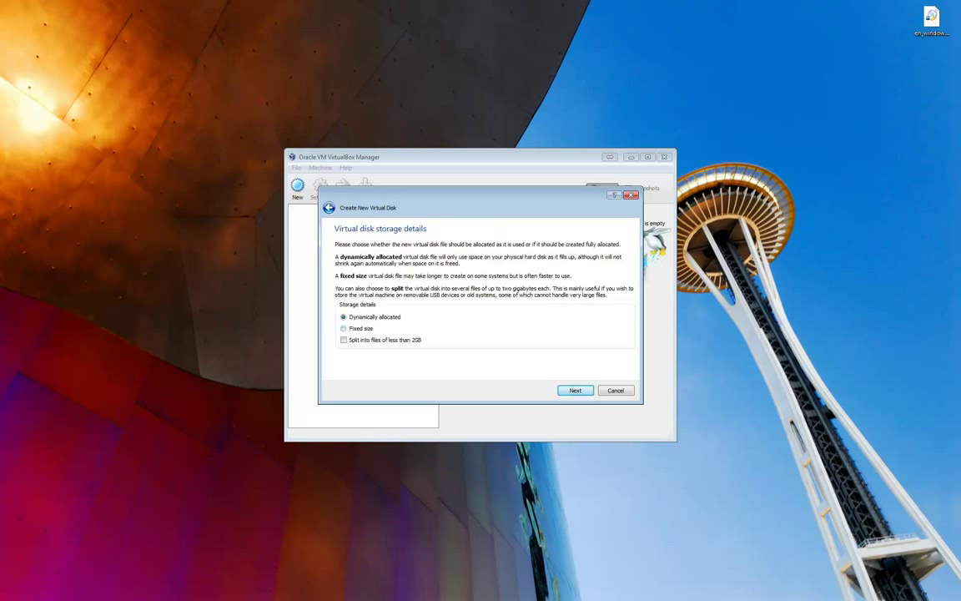
click(345, 329)
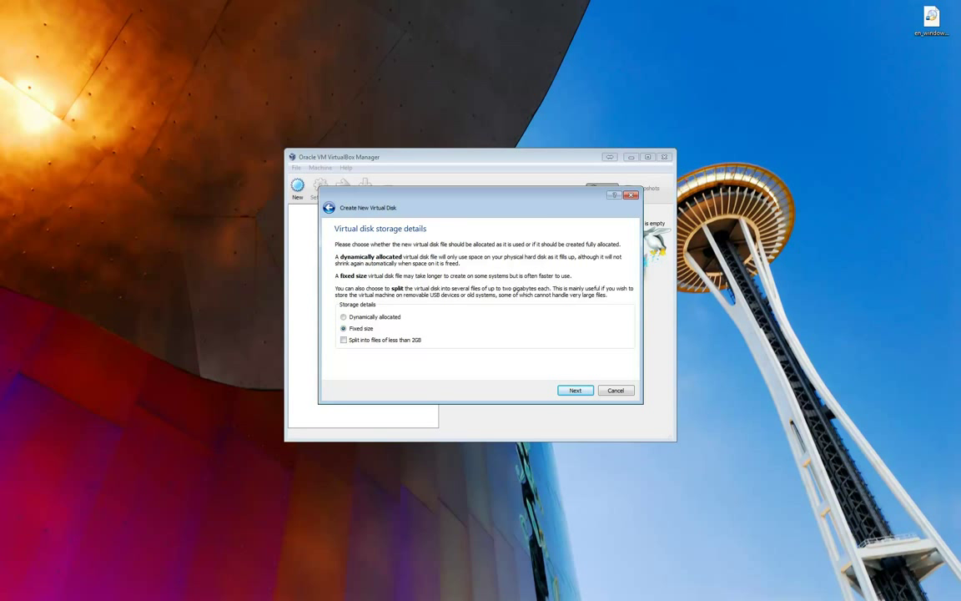
click(575, 390)
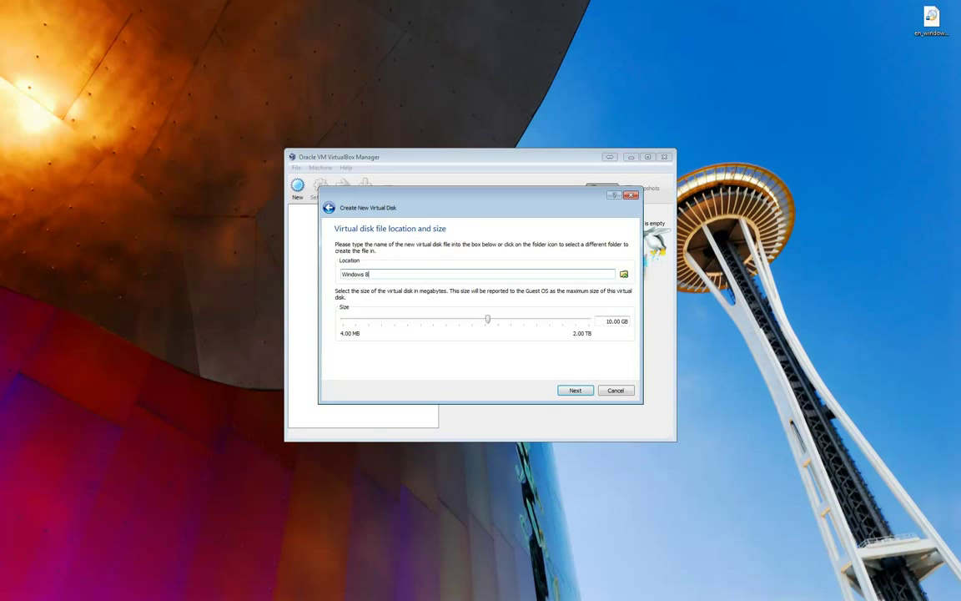
drag(488, 318, 458, 319)
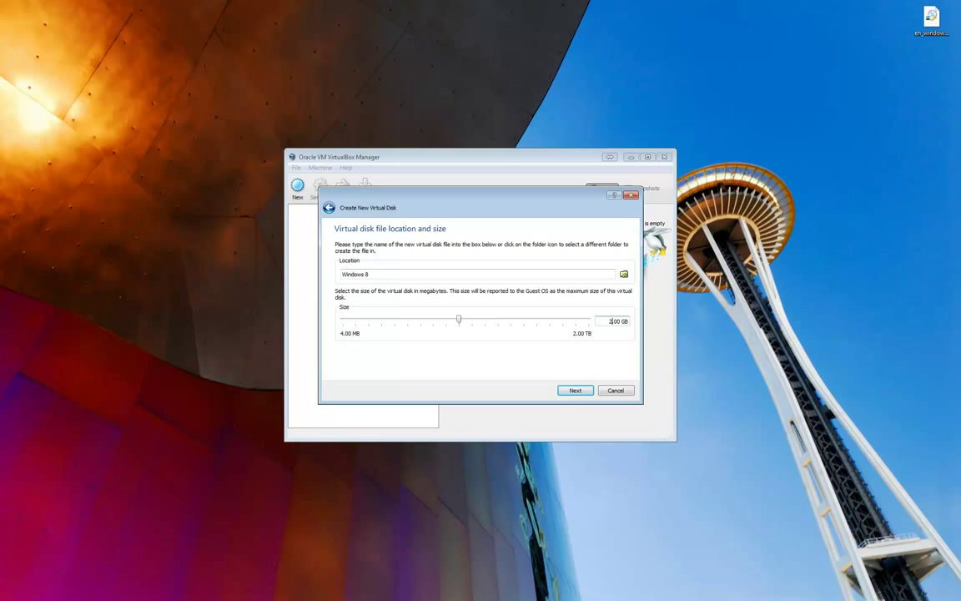
drag(458, 319, 504, 318)
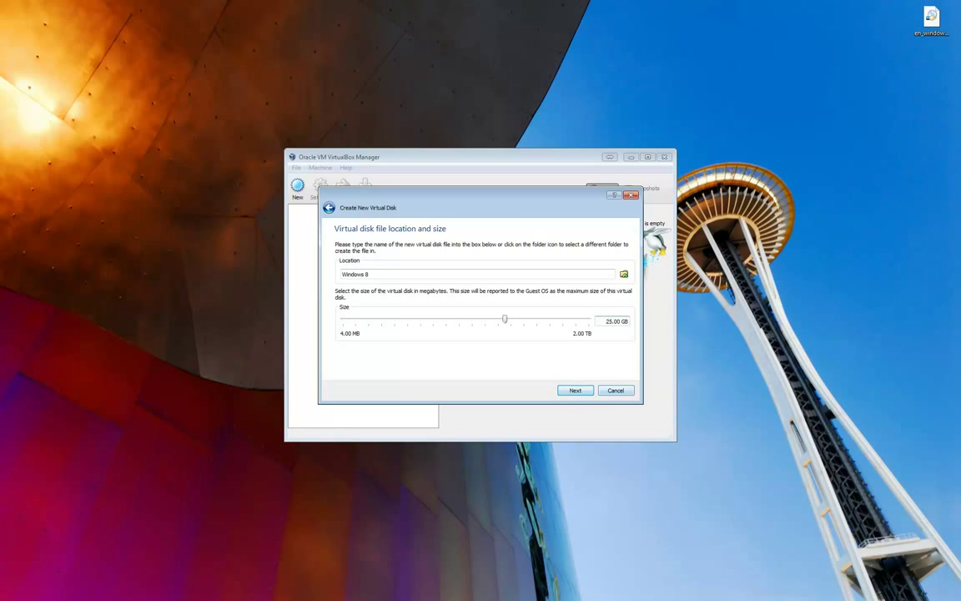
click(575, 390)
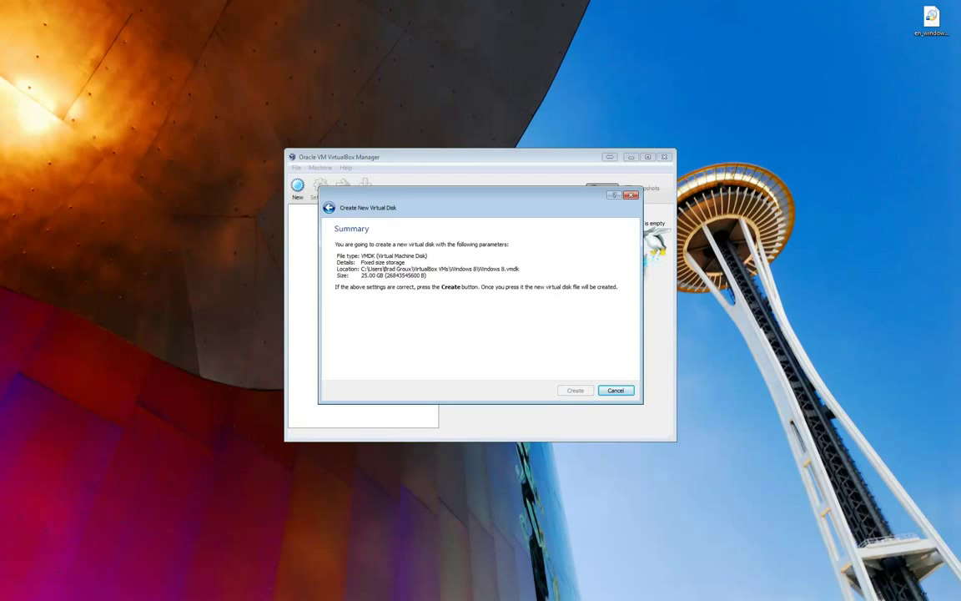
click(575, 391)
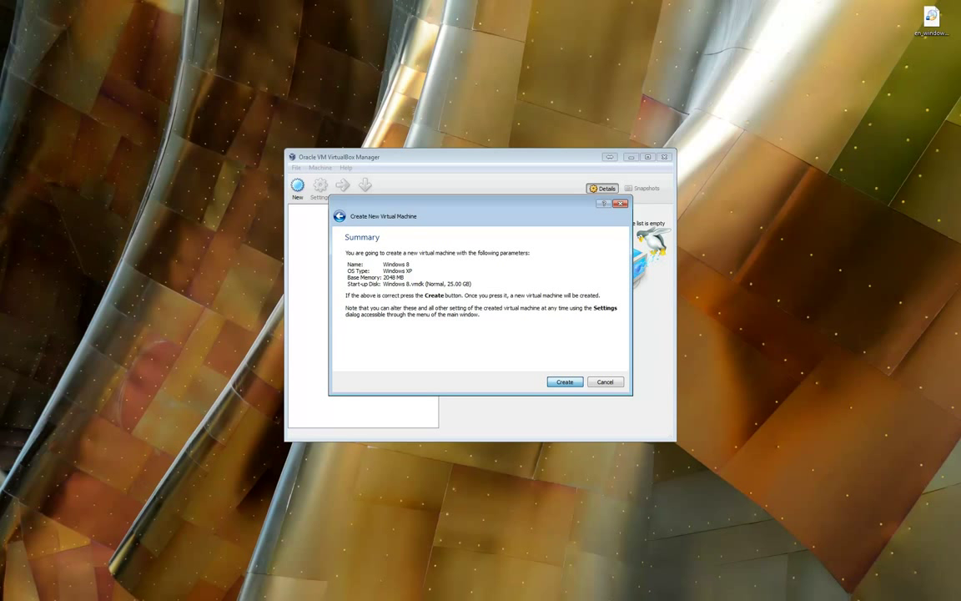
- Create the Windows 8 machine from the Summary page and select it in the list
click(565, 381)
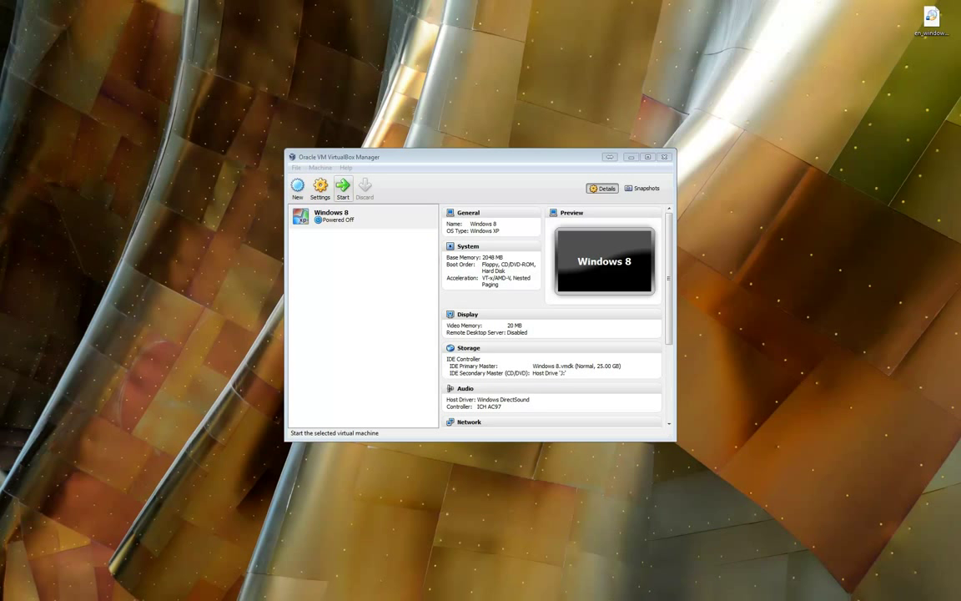
click(348, 215)
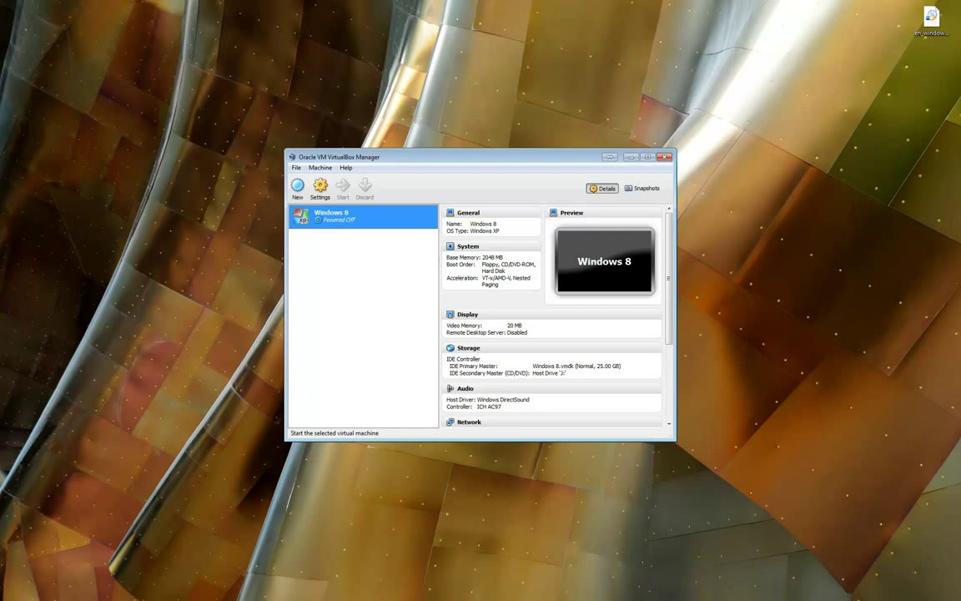
- Start the Windows 8 VM and dismiss the mouse integration notice with 'Do not show again'
click(341, 185)
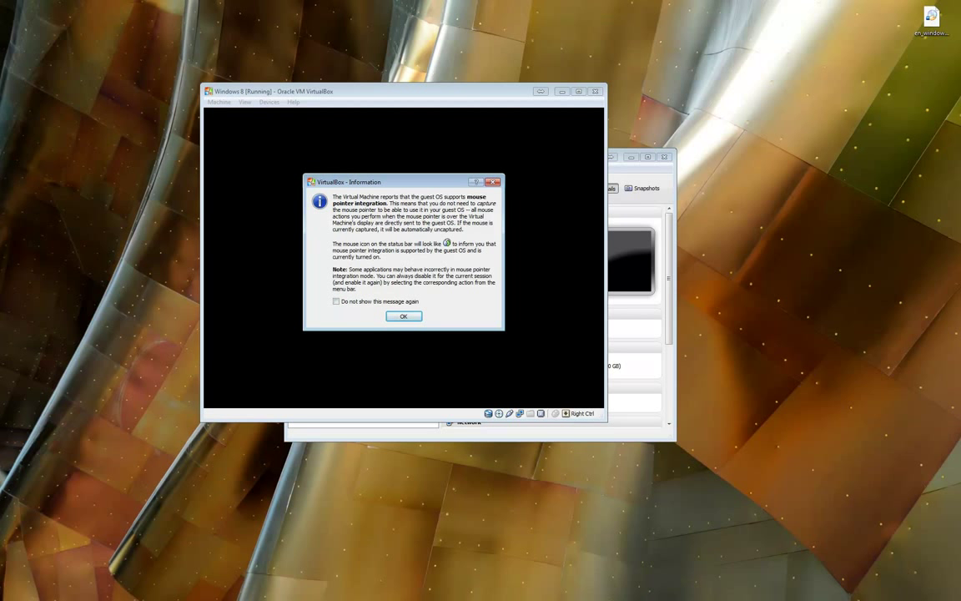
click(335, 302)
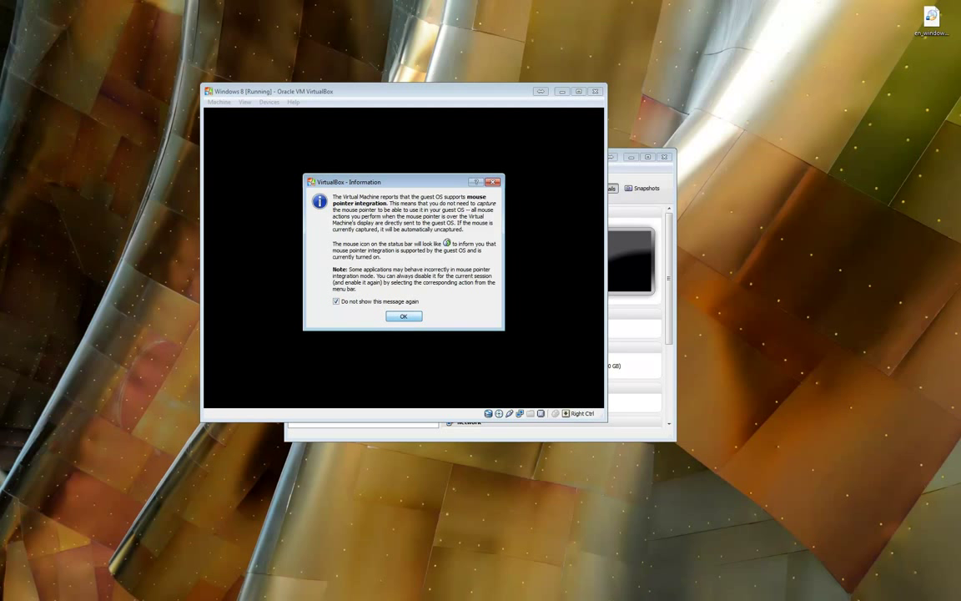
click(404, 316)
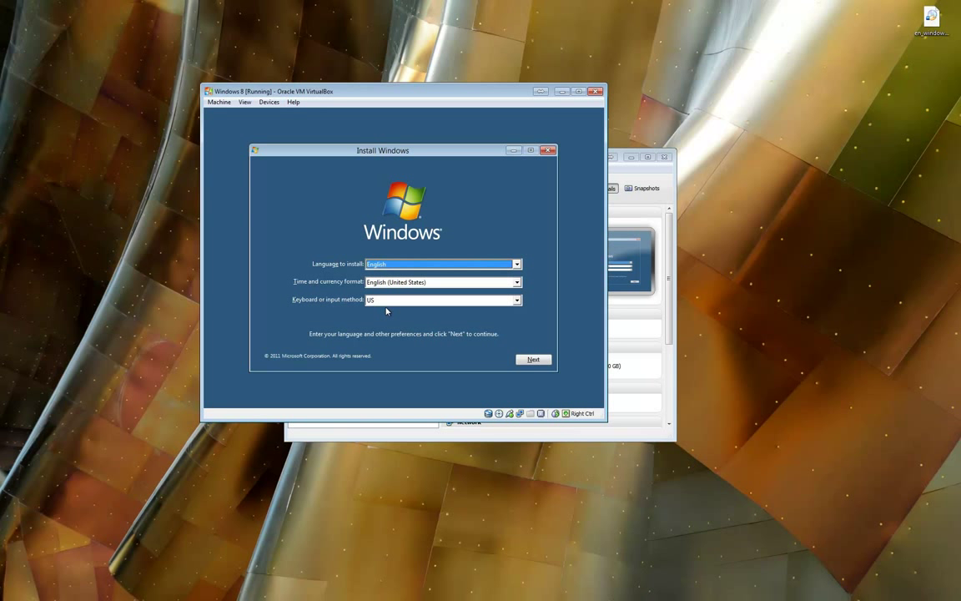
mouse_move(391, 311)
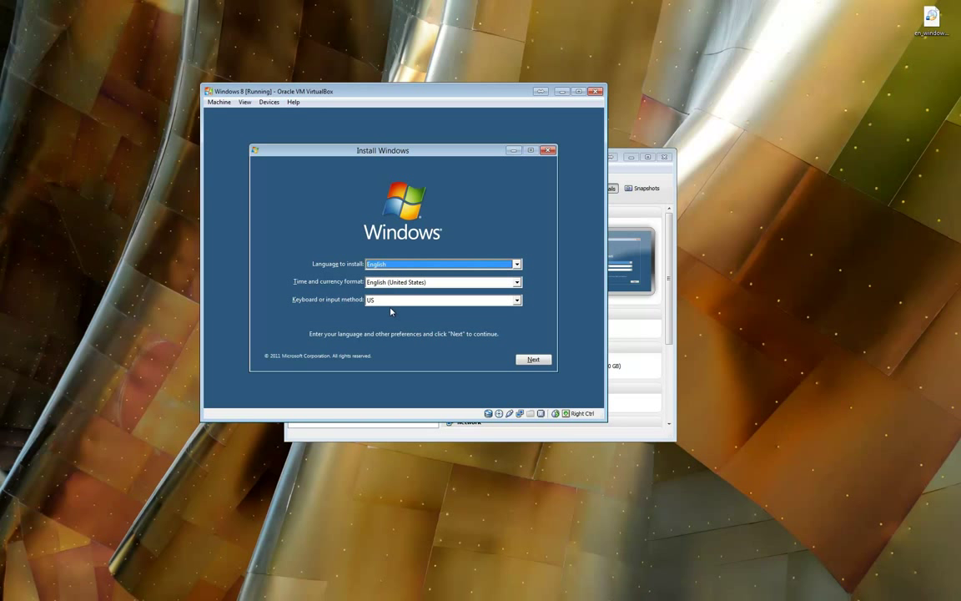
mouse_move(534, 359)
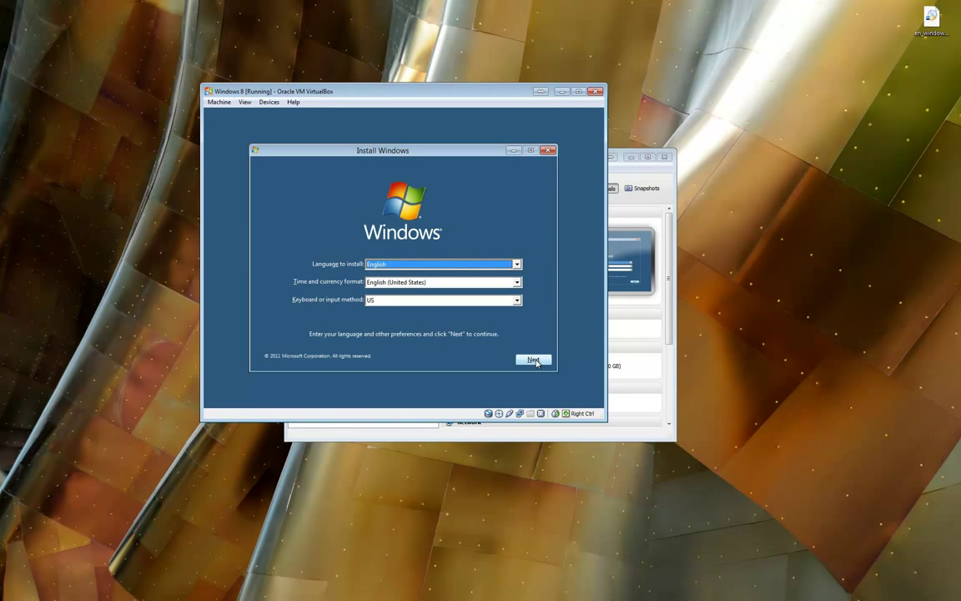
- Keep English/US keyboard defaults, choose Install now, and accept the Developer Preview license terms
click(533, 358)
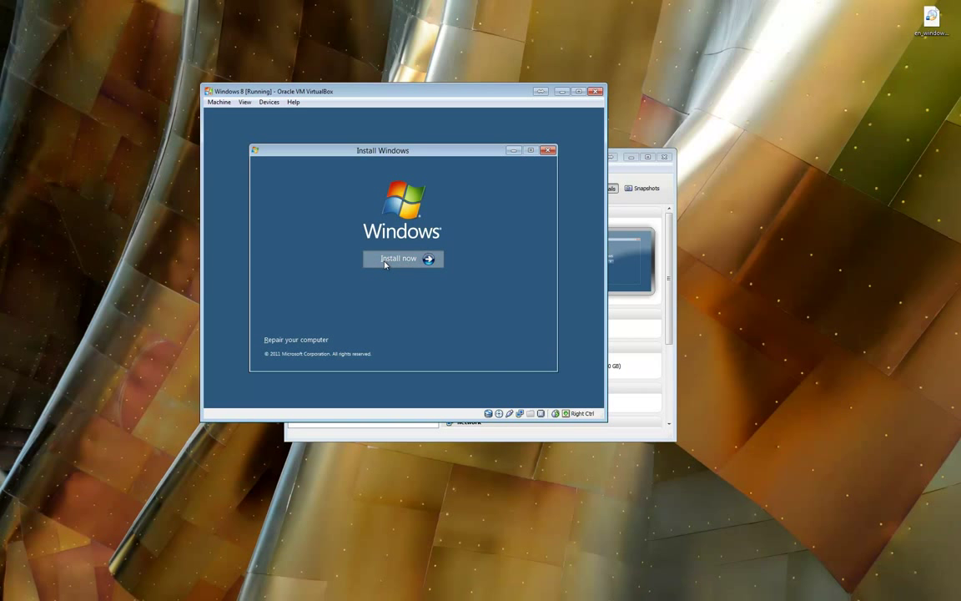
click(394, 259)
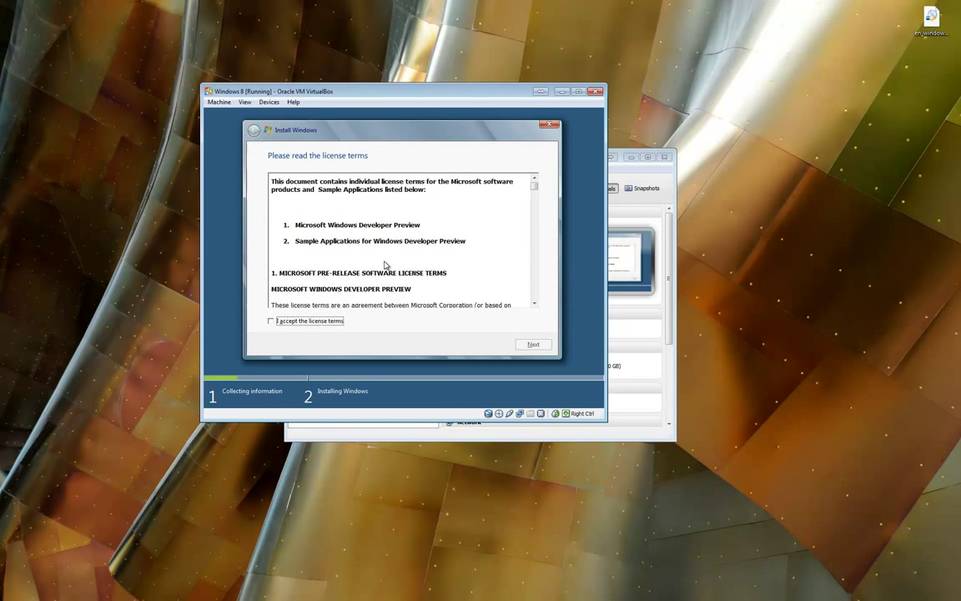
click(270, 321)
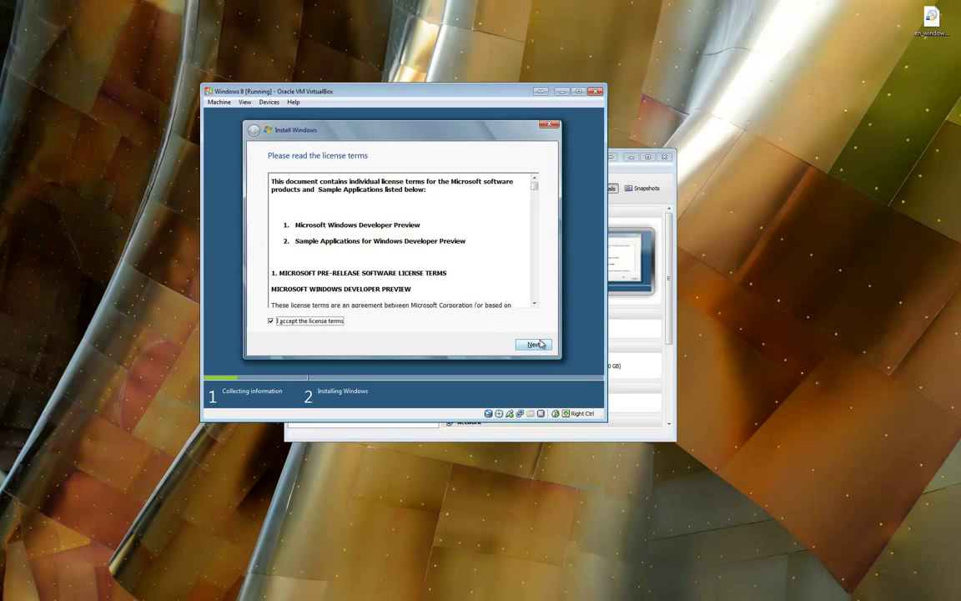
click(530, 343)
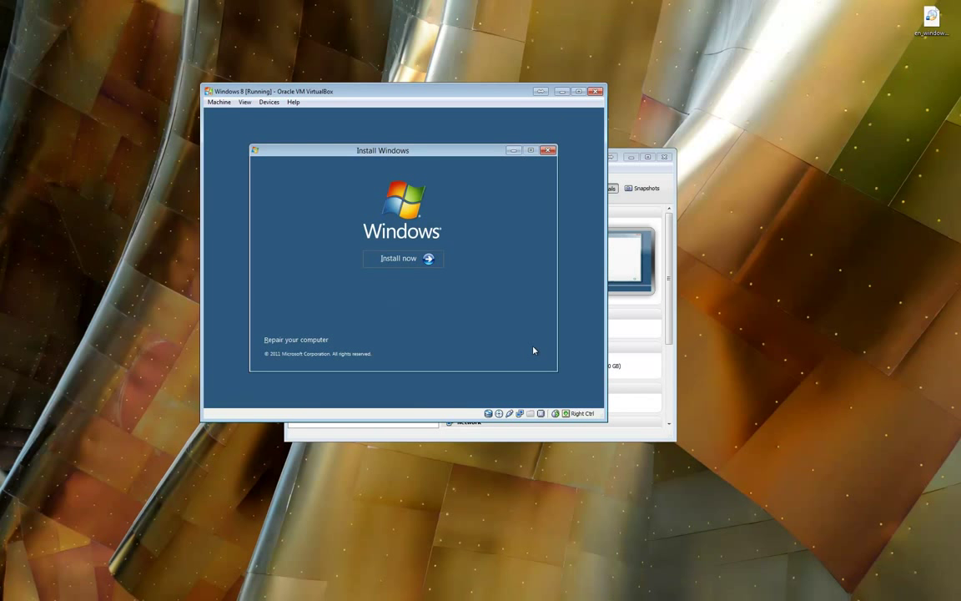
- Install Windows onto Disk 0 Unallocated Space (25 GB)
click(403, 259)
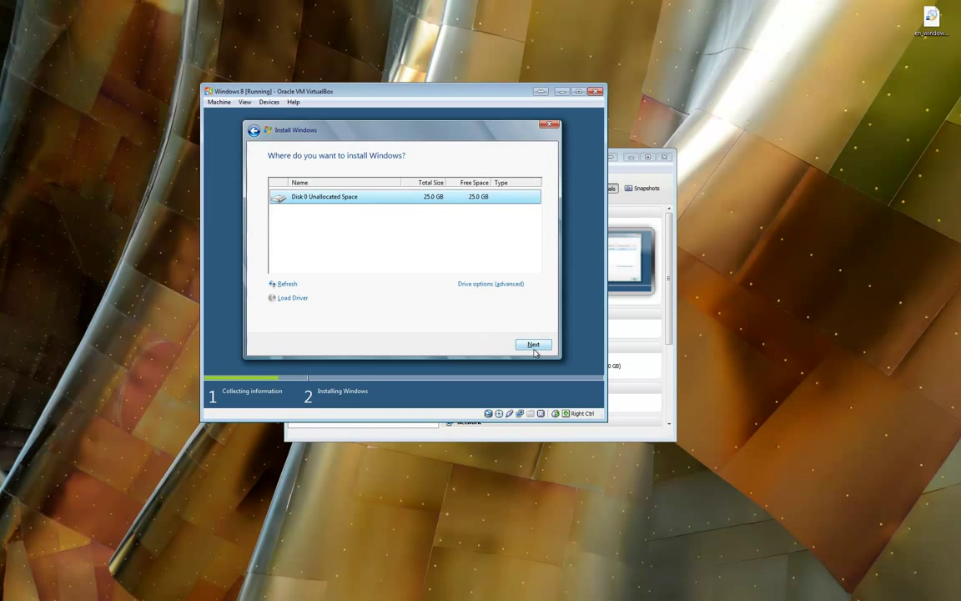
click(533, 344)
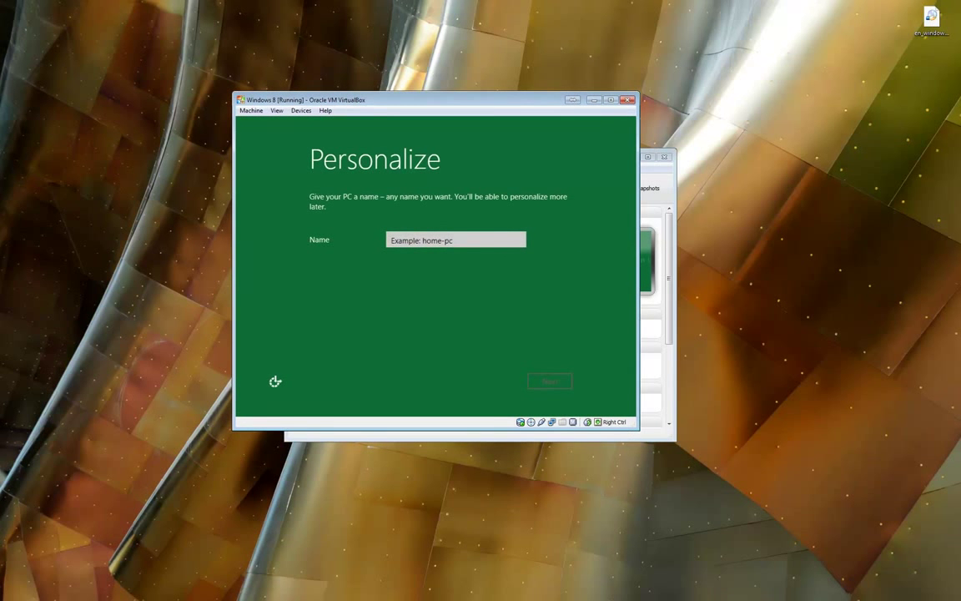
- Enter 'Windows' as the PC name and continue past the naming page
click(468, 240)
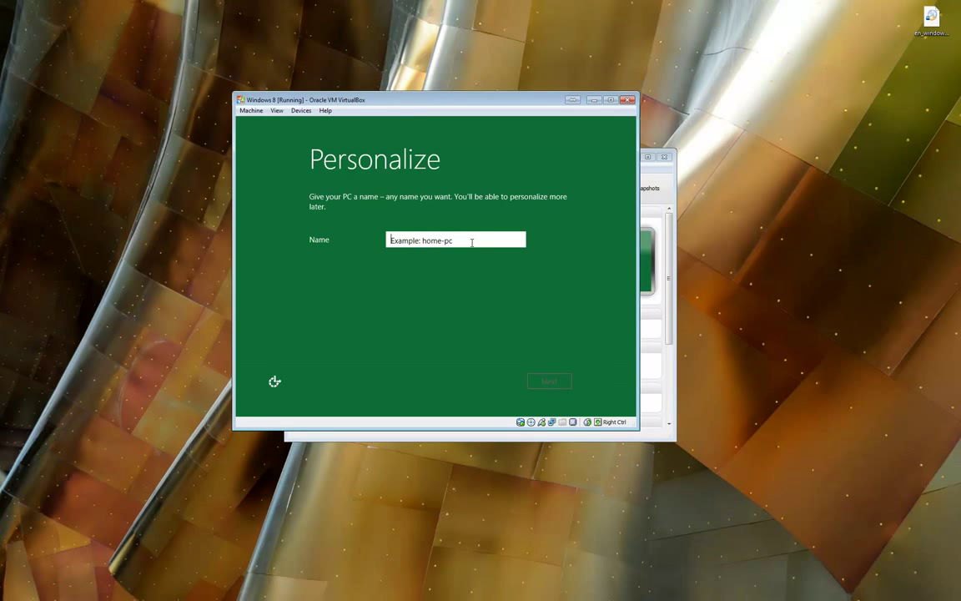
mouse_move(243, 151)
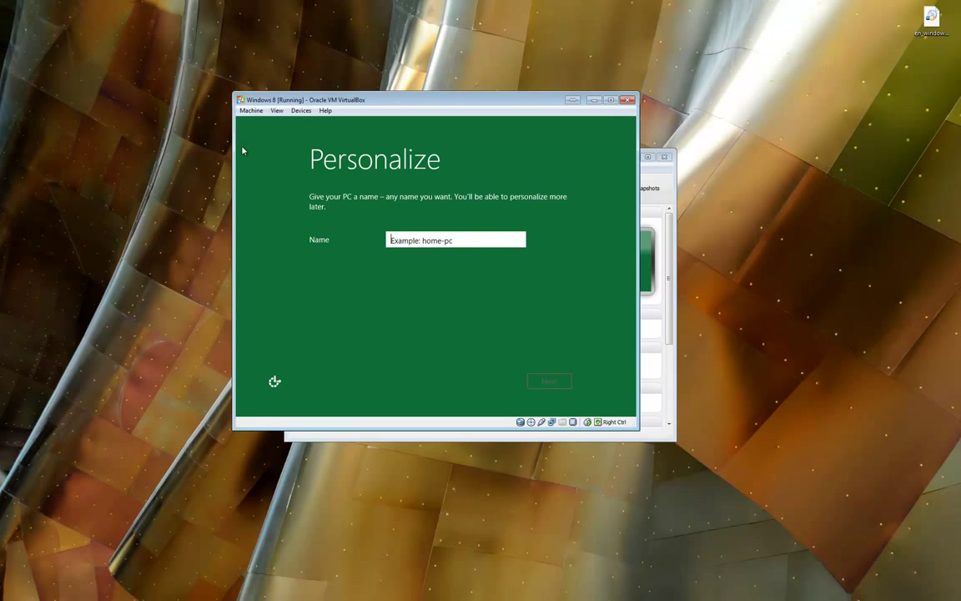
text(Windows8)
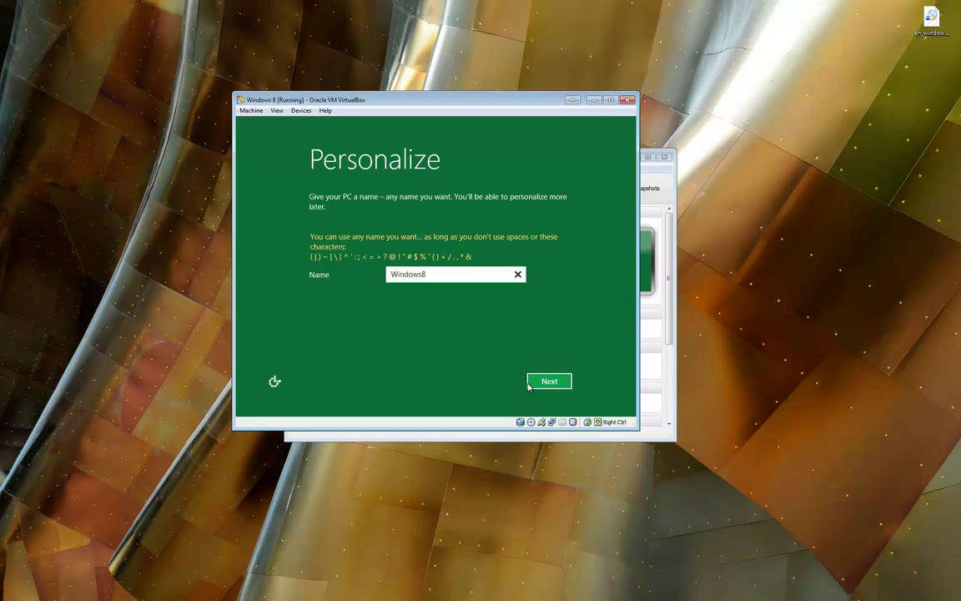
click(549, 381)
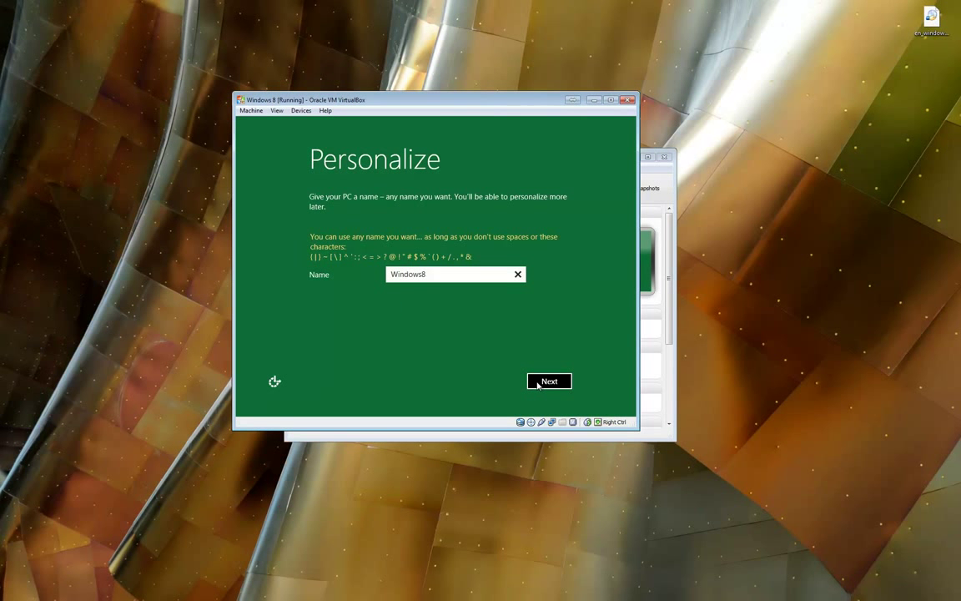
click(548, 380)
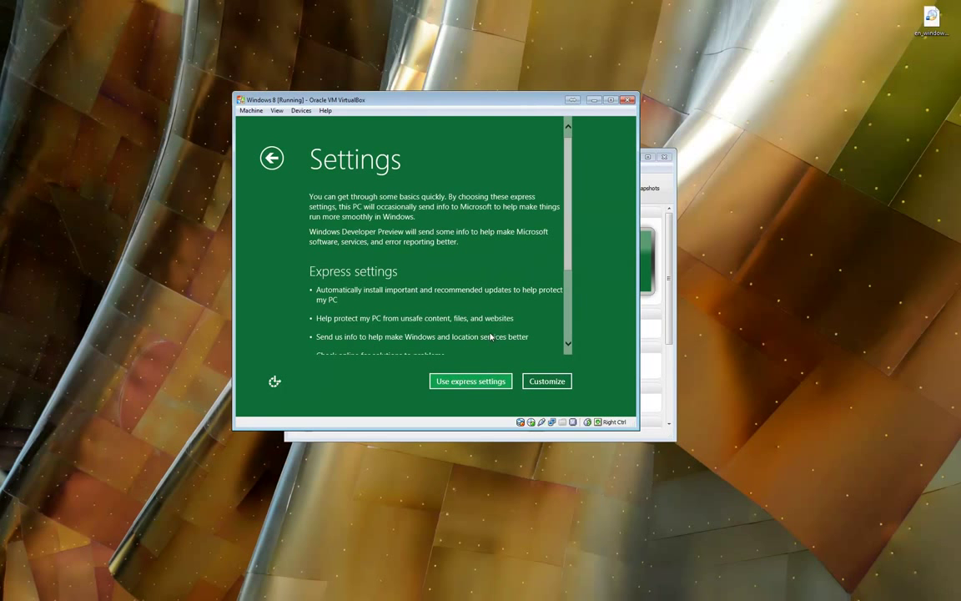
- Choose Customize and accept default update, feedback and troubleshooting settings
click(546, 381)
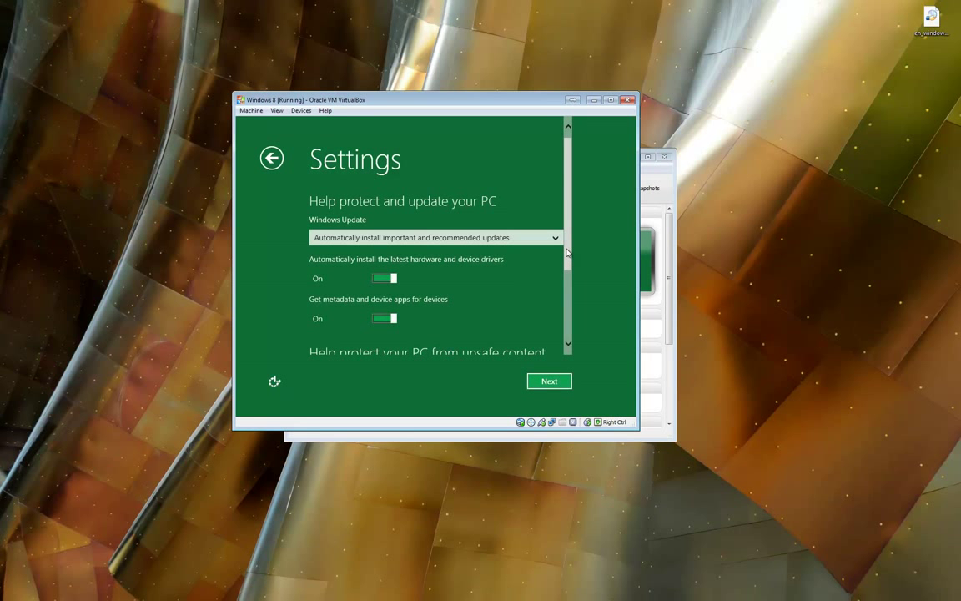
scroll(down, 3)
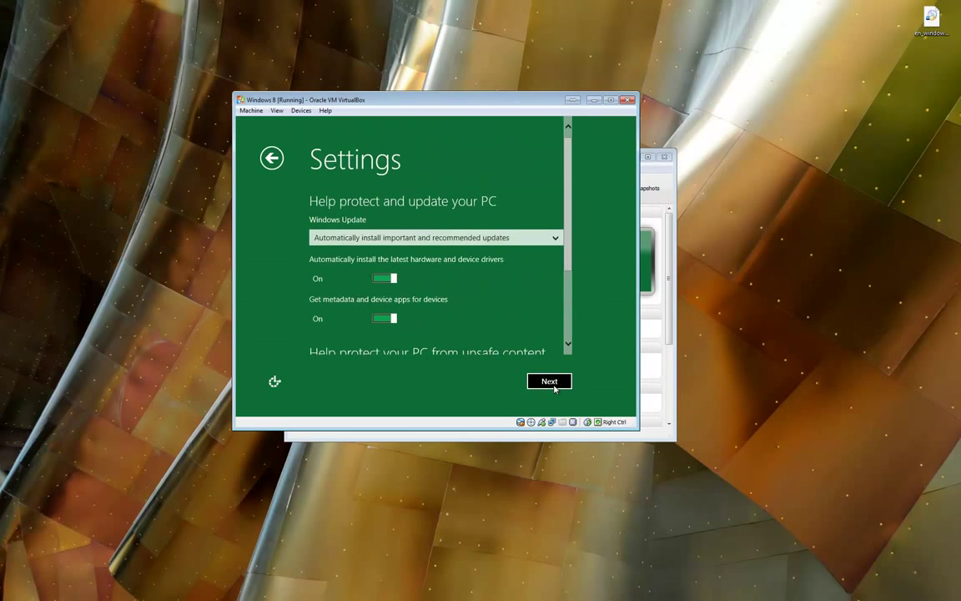
click(549, 381)
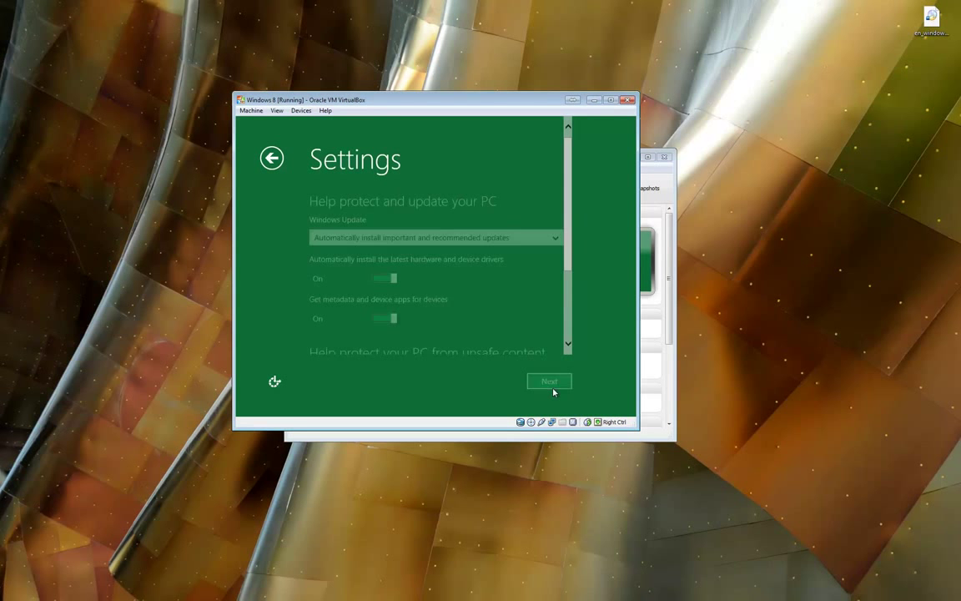
click(549, 380)
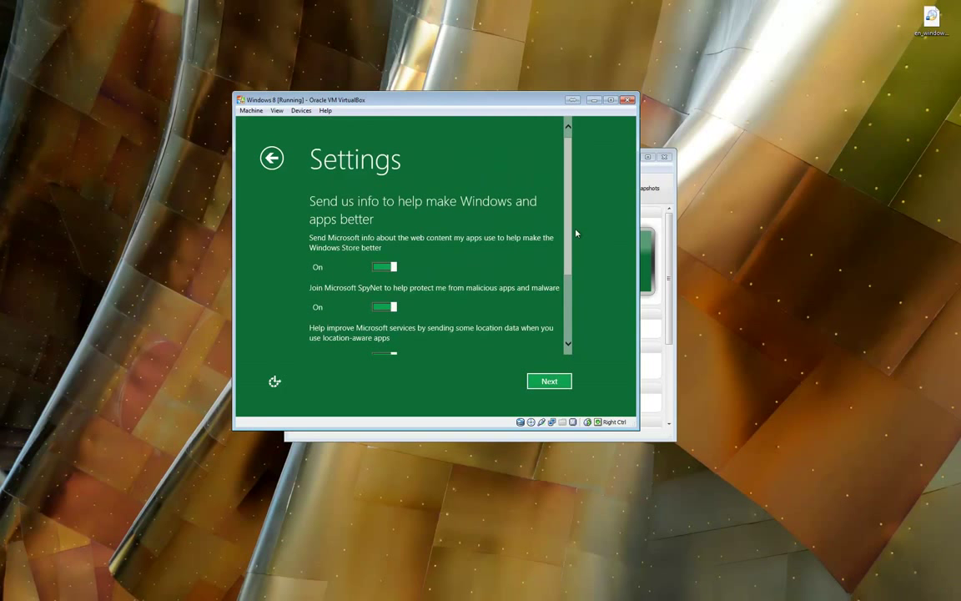
click(548, 381)
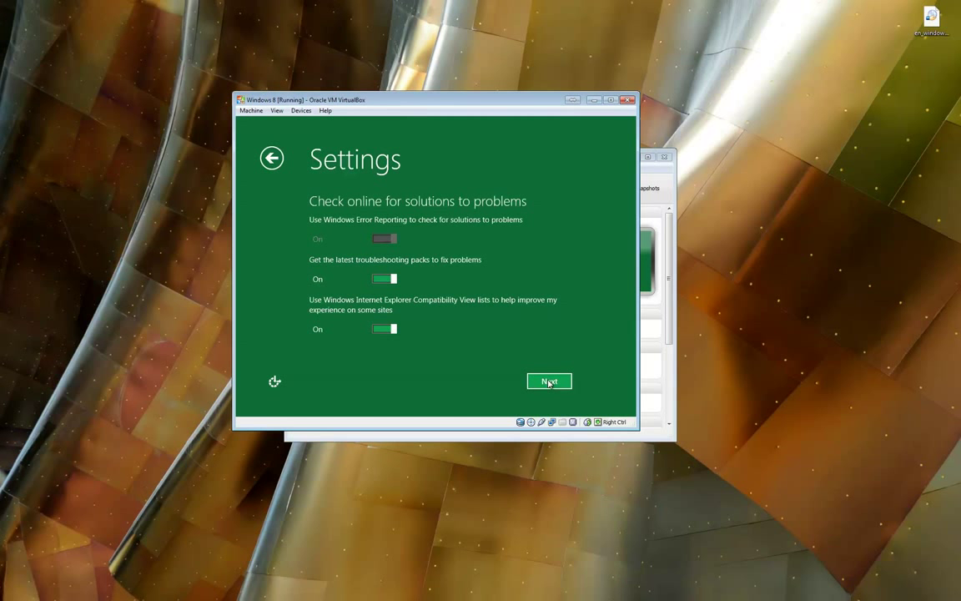
click(549, 380)
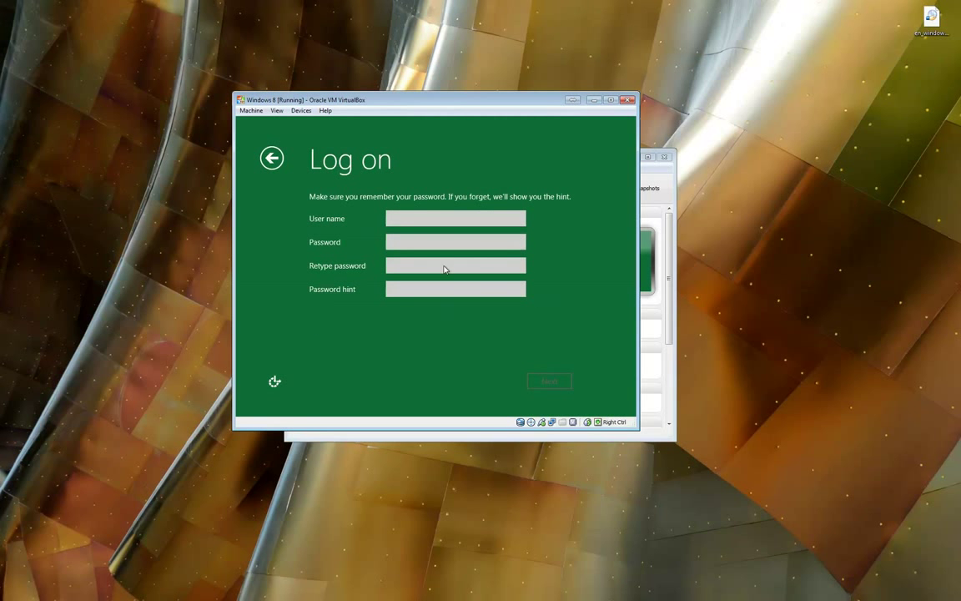
- Create the local account 'Brad' and let setup finish
text(Brad)
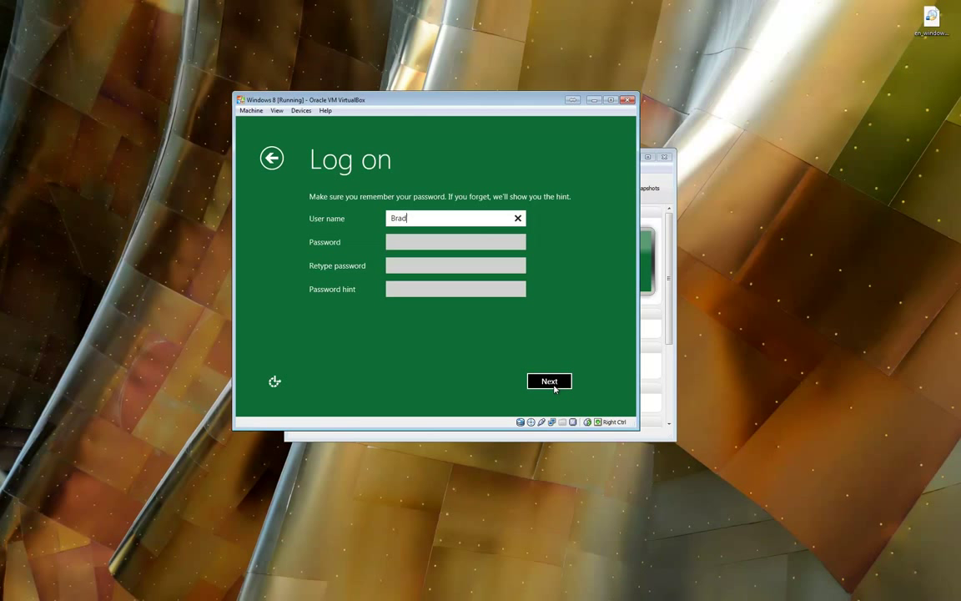
click(549, 380)
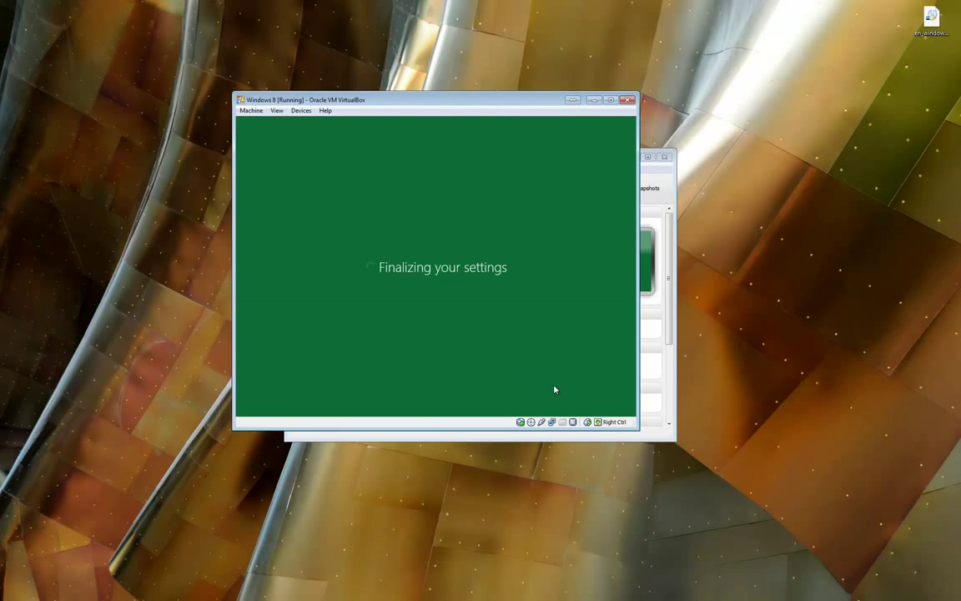
mouse_move(517, 374)
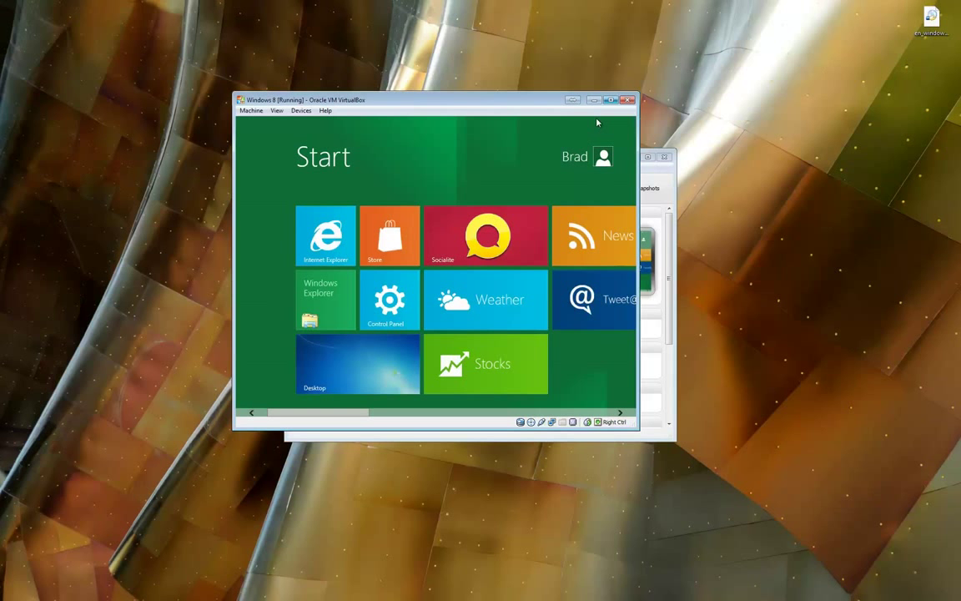
- Maximize the VM window, glance at the desktop, and return to Start
click(610, 97)
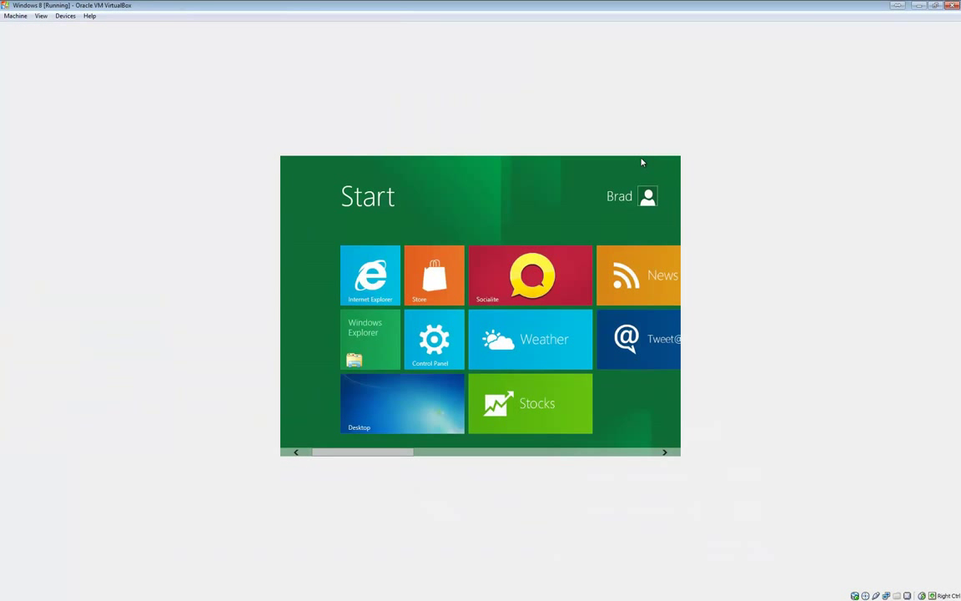
scroll(right, 3)
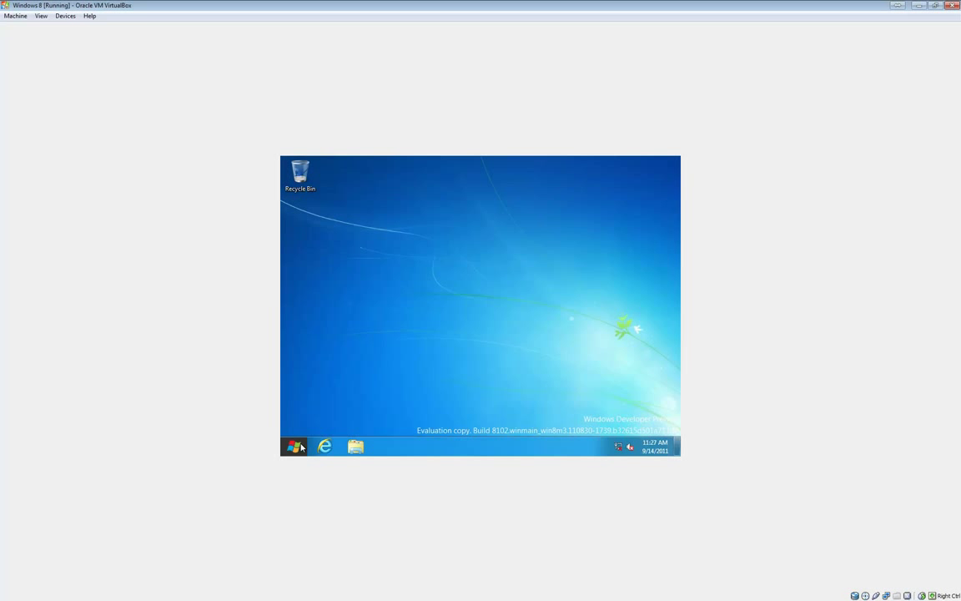
mouse_move(295, 446)
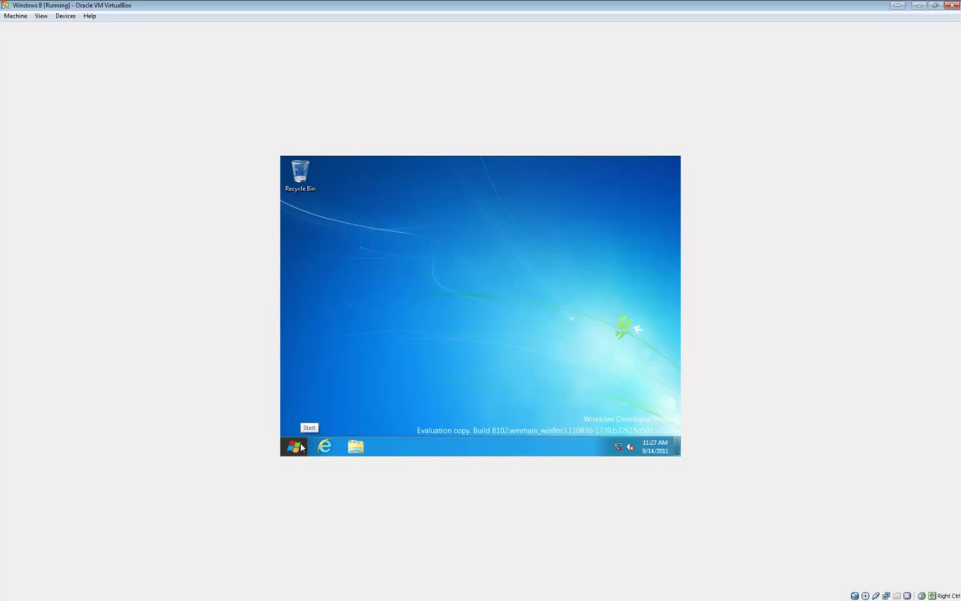
click(293, 446)
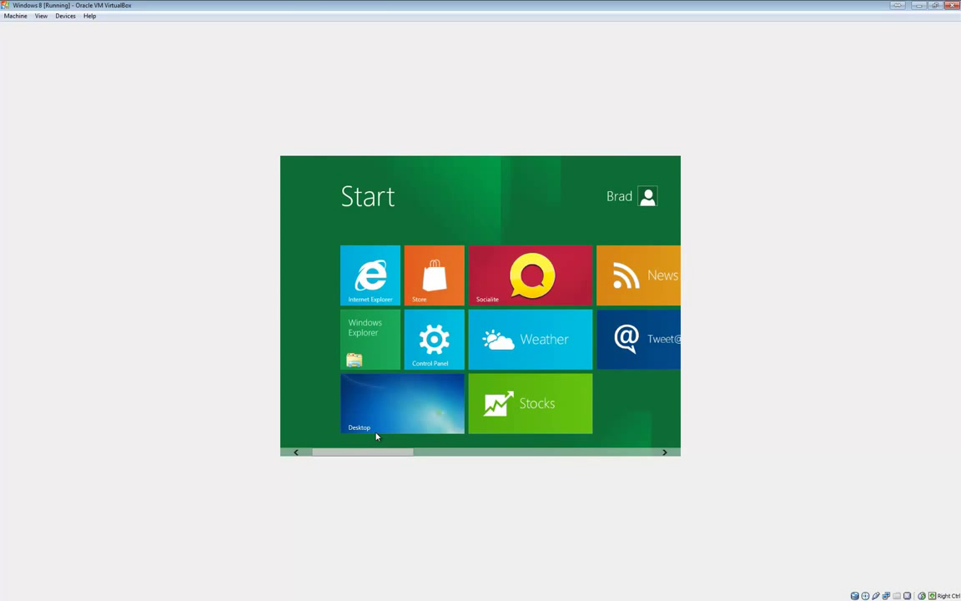
mouse_move(382, 427)
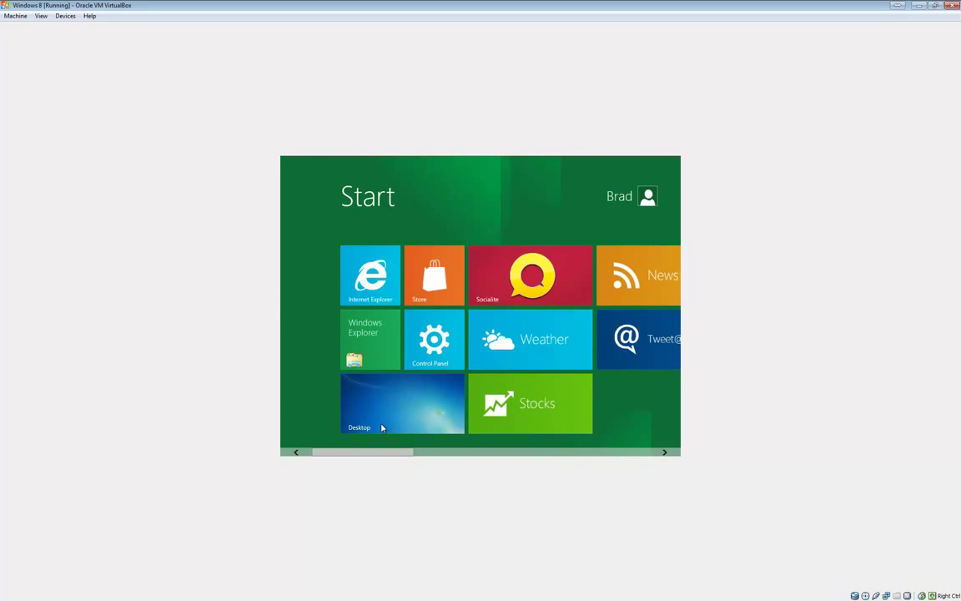